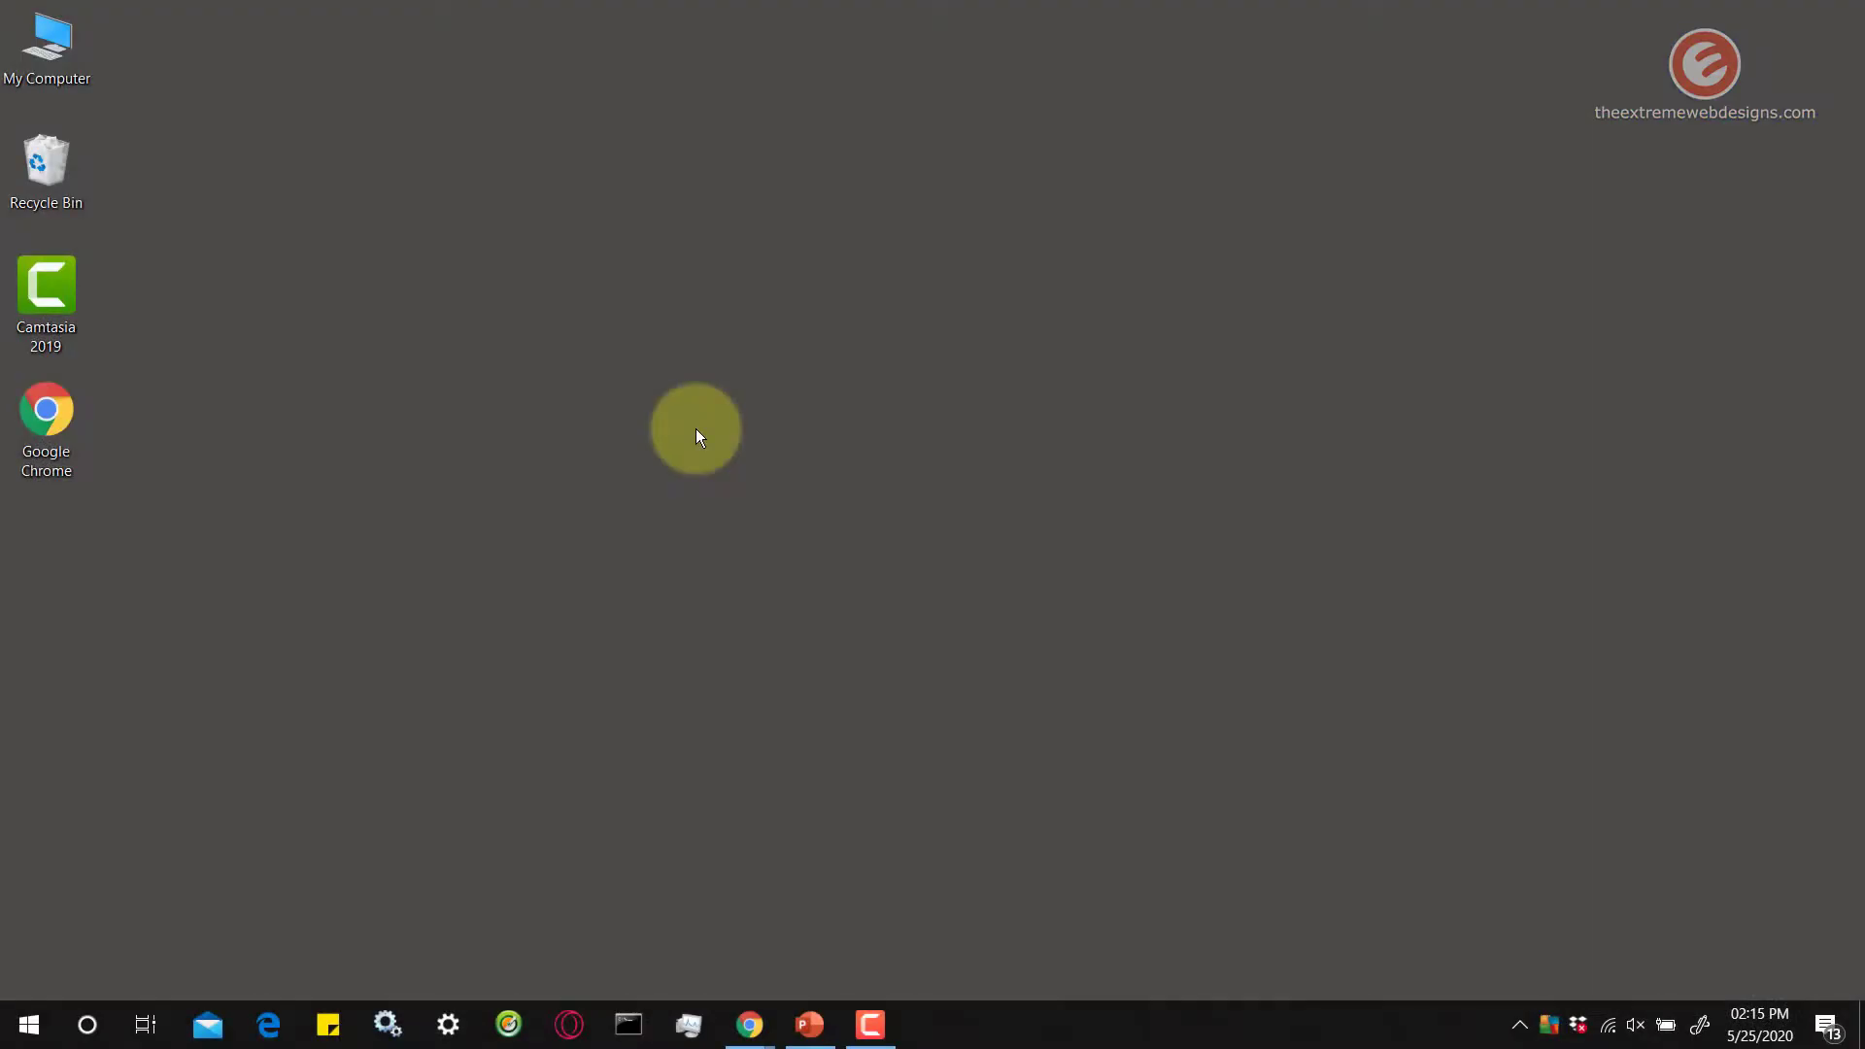
pyautogui.moveTo(590, 538)
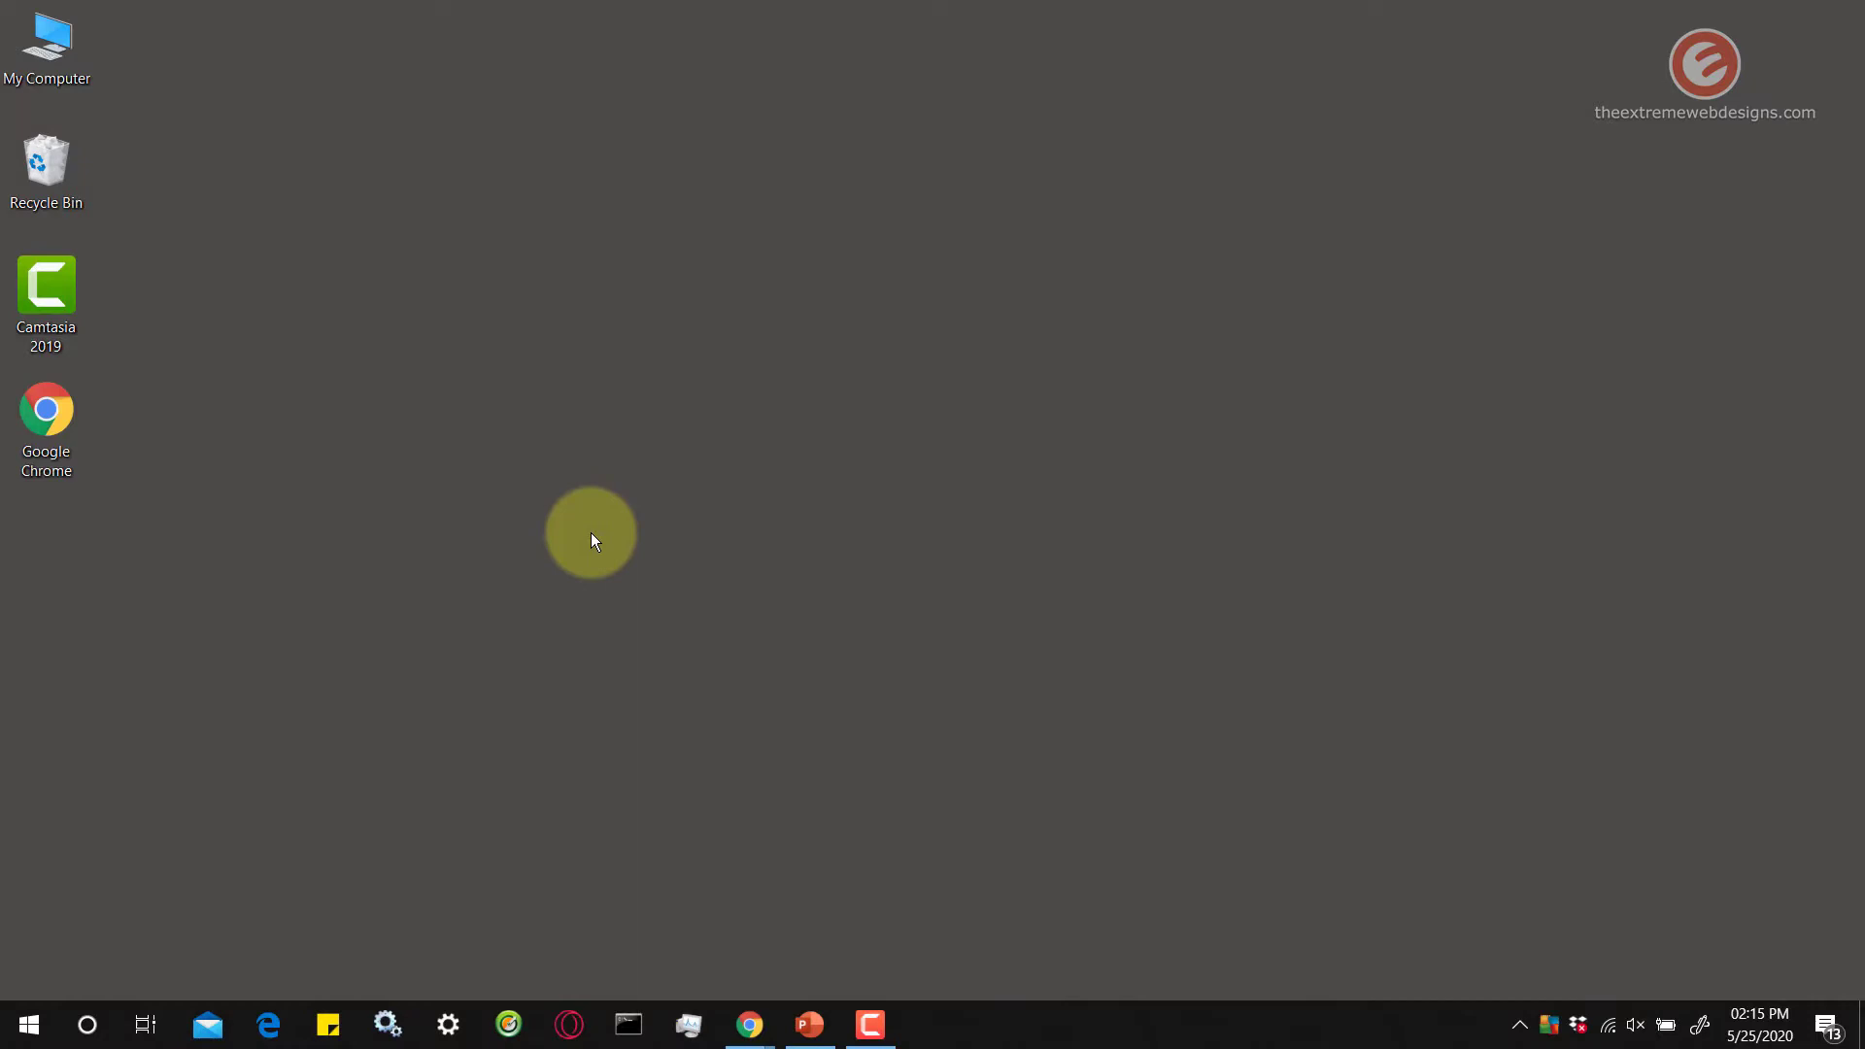
pyautogui.moveTo(627, 536)
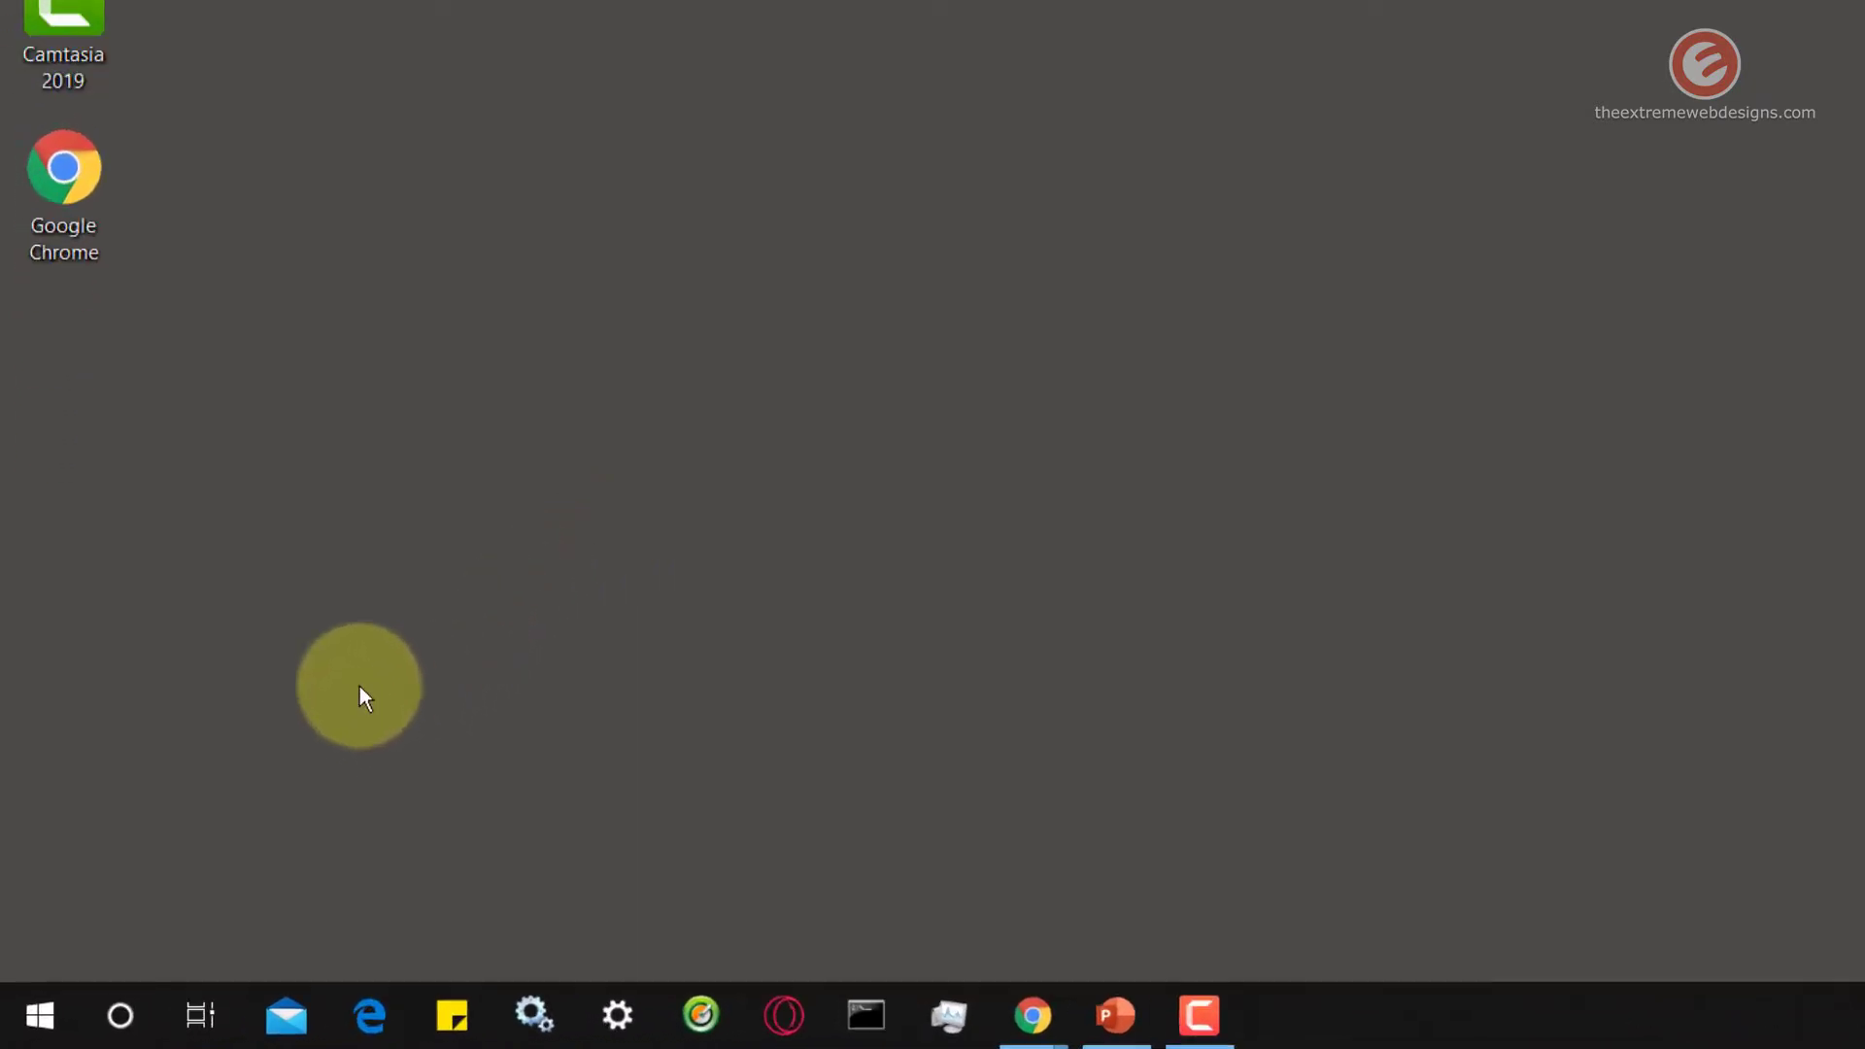
# Step: Launch Windows Settings from the Start menu
pyautogui.click(39, 1014)
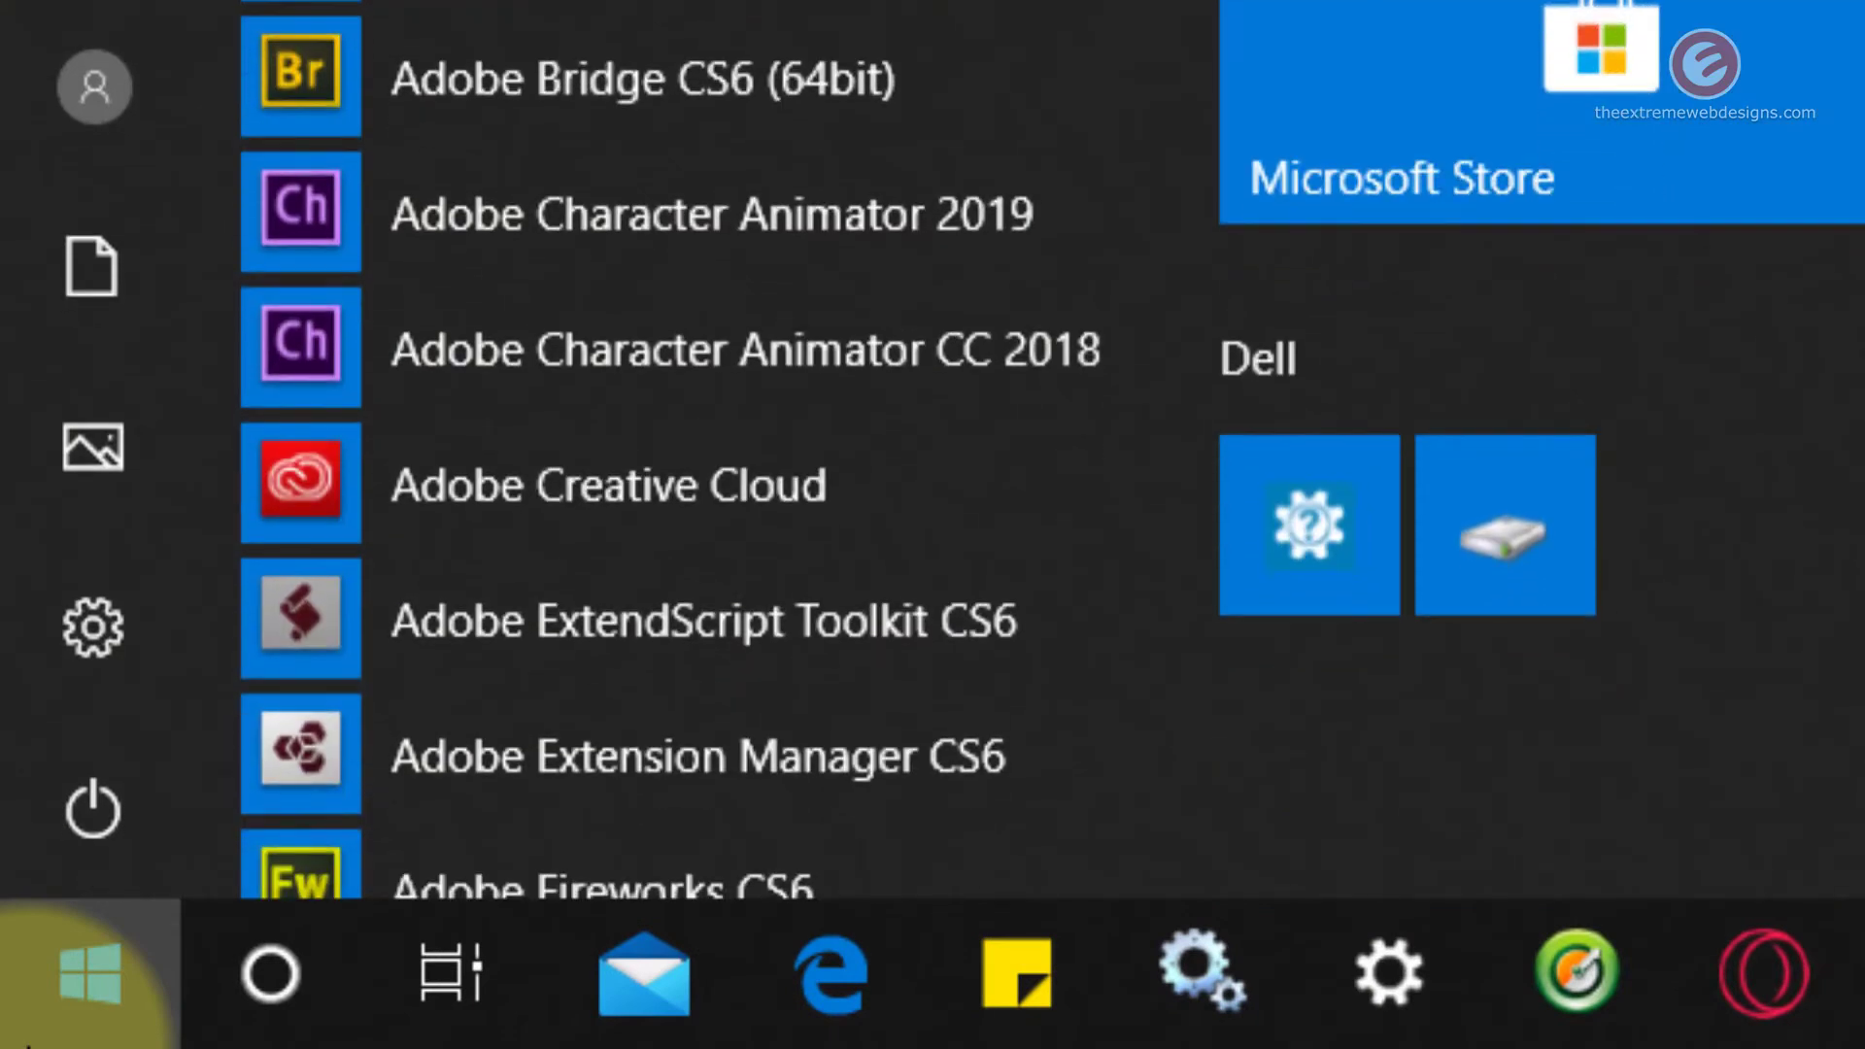
pyautogui.moveTo(93, 628)
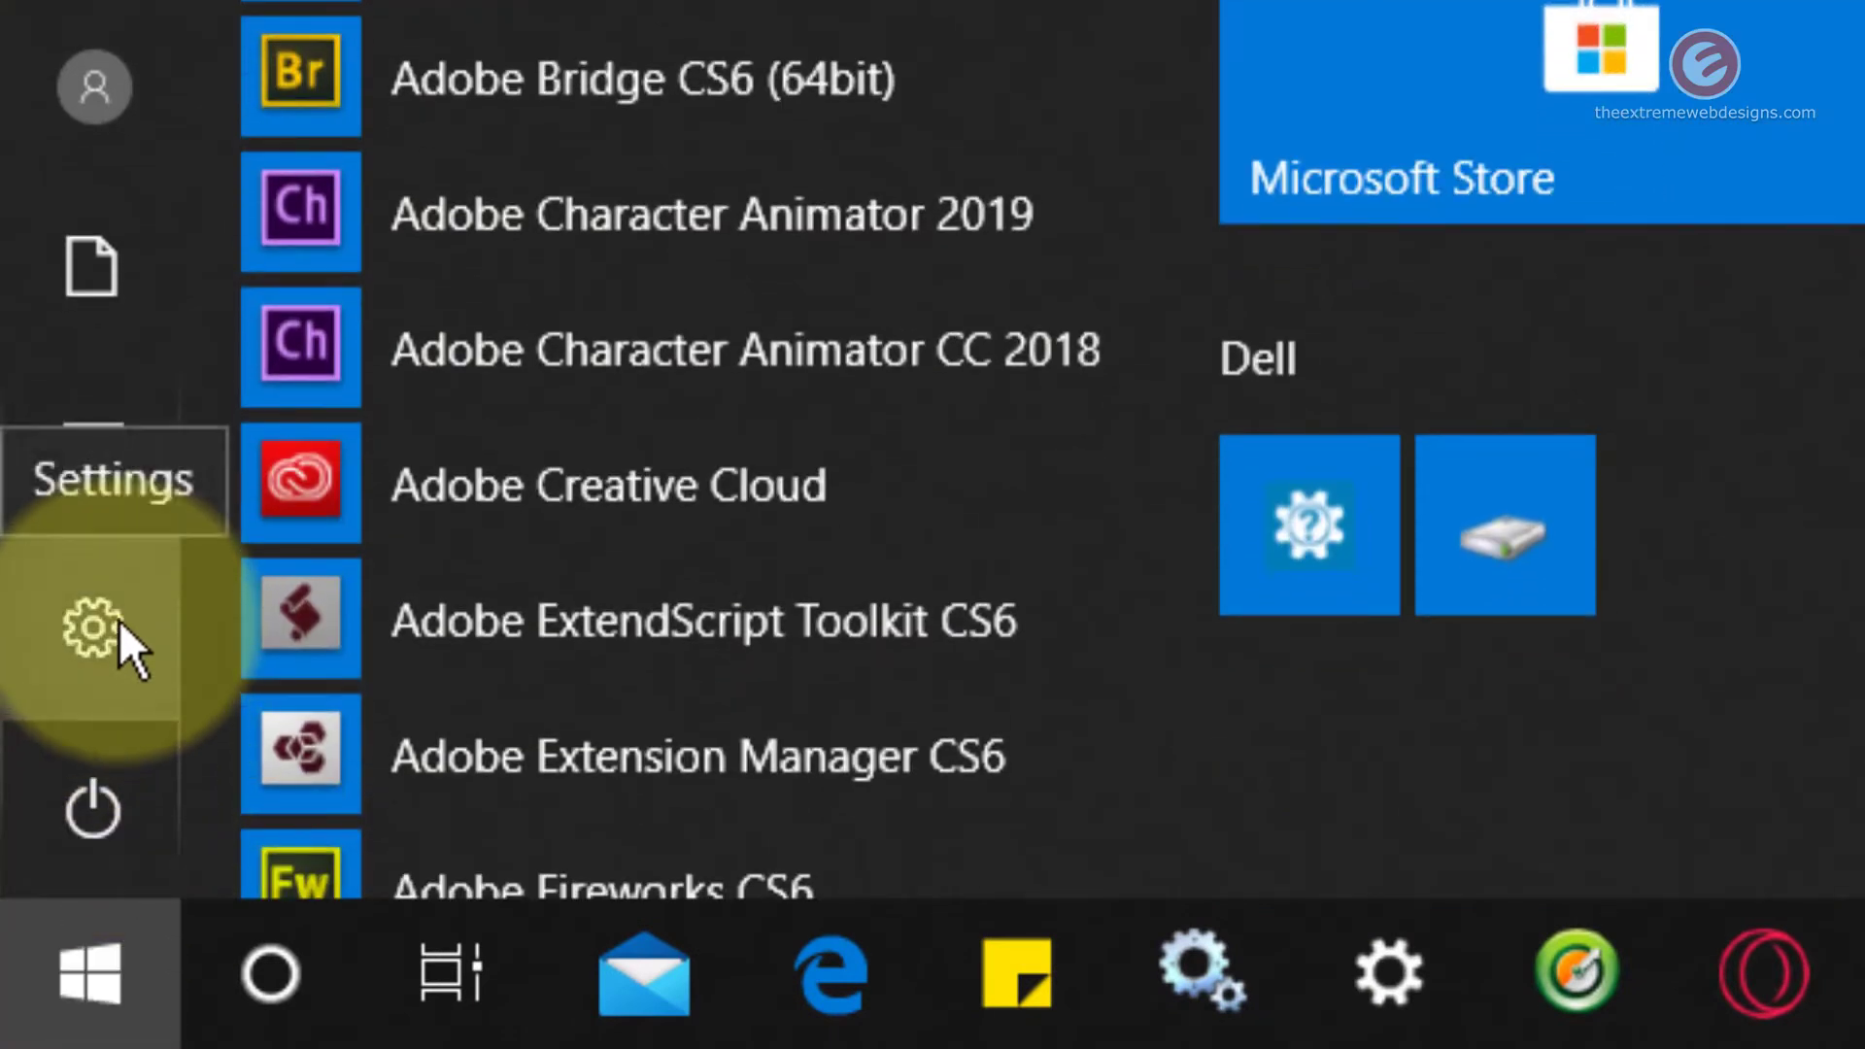
pyautogui.click(93, 627)
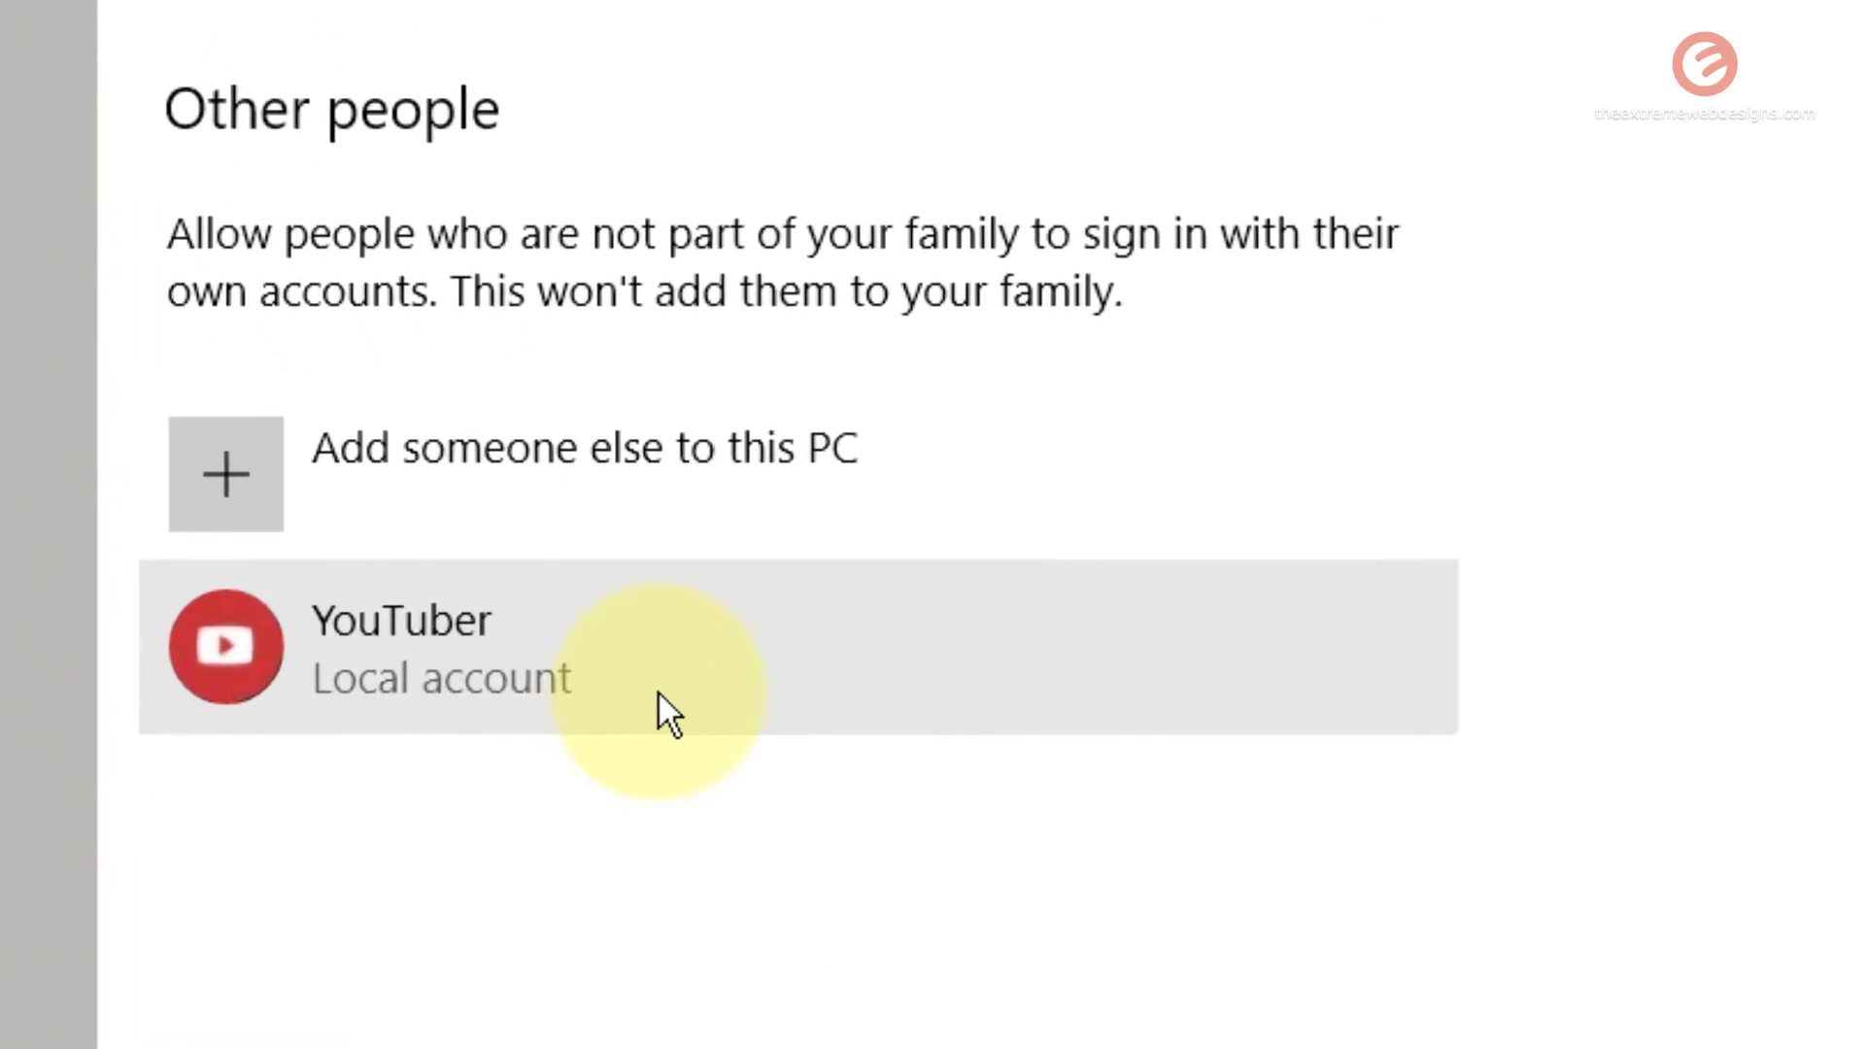
pyautogui.moveTo(890, 688)
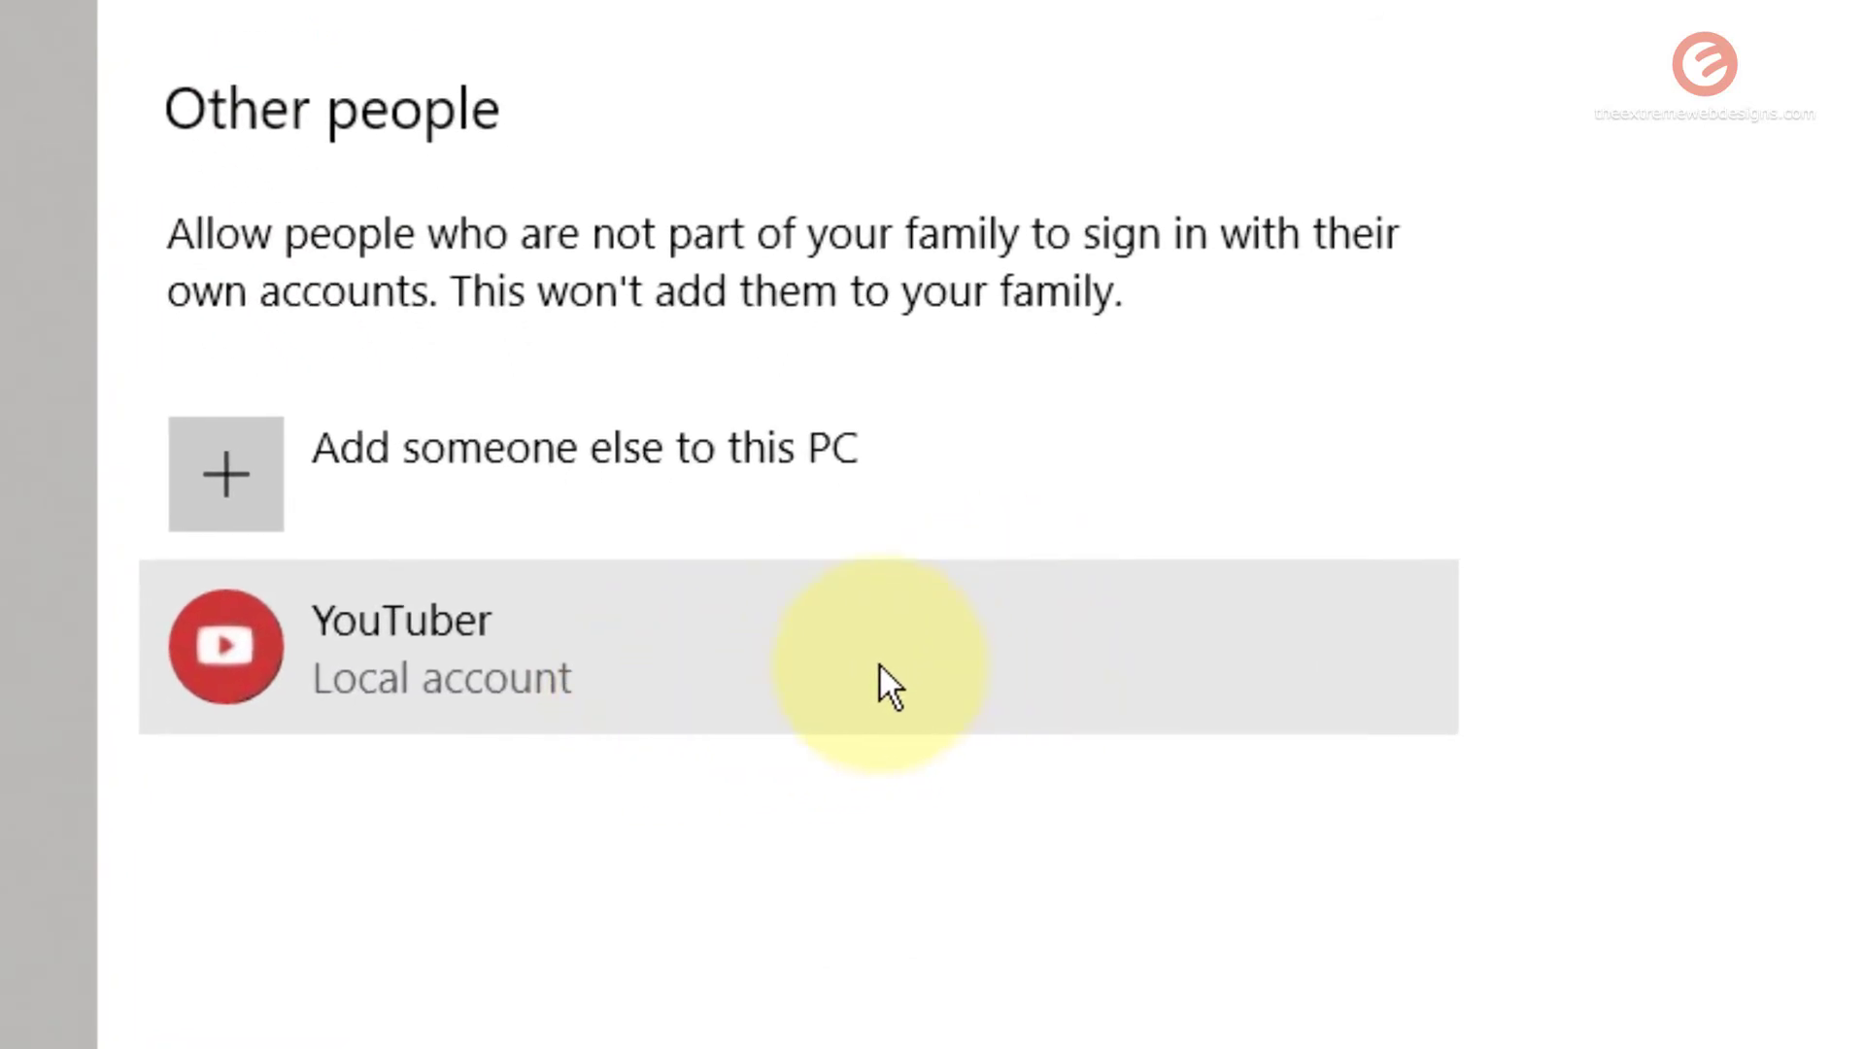
pyautogui.moveTo(916, 690)
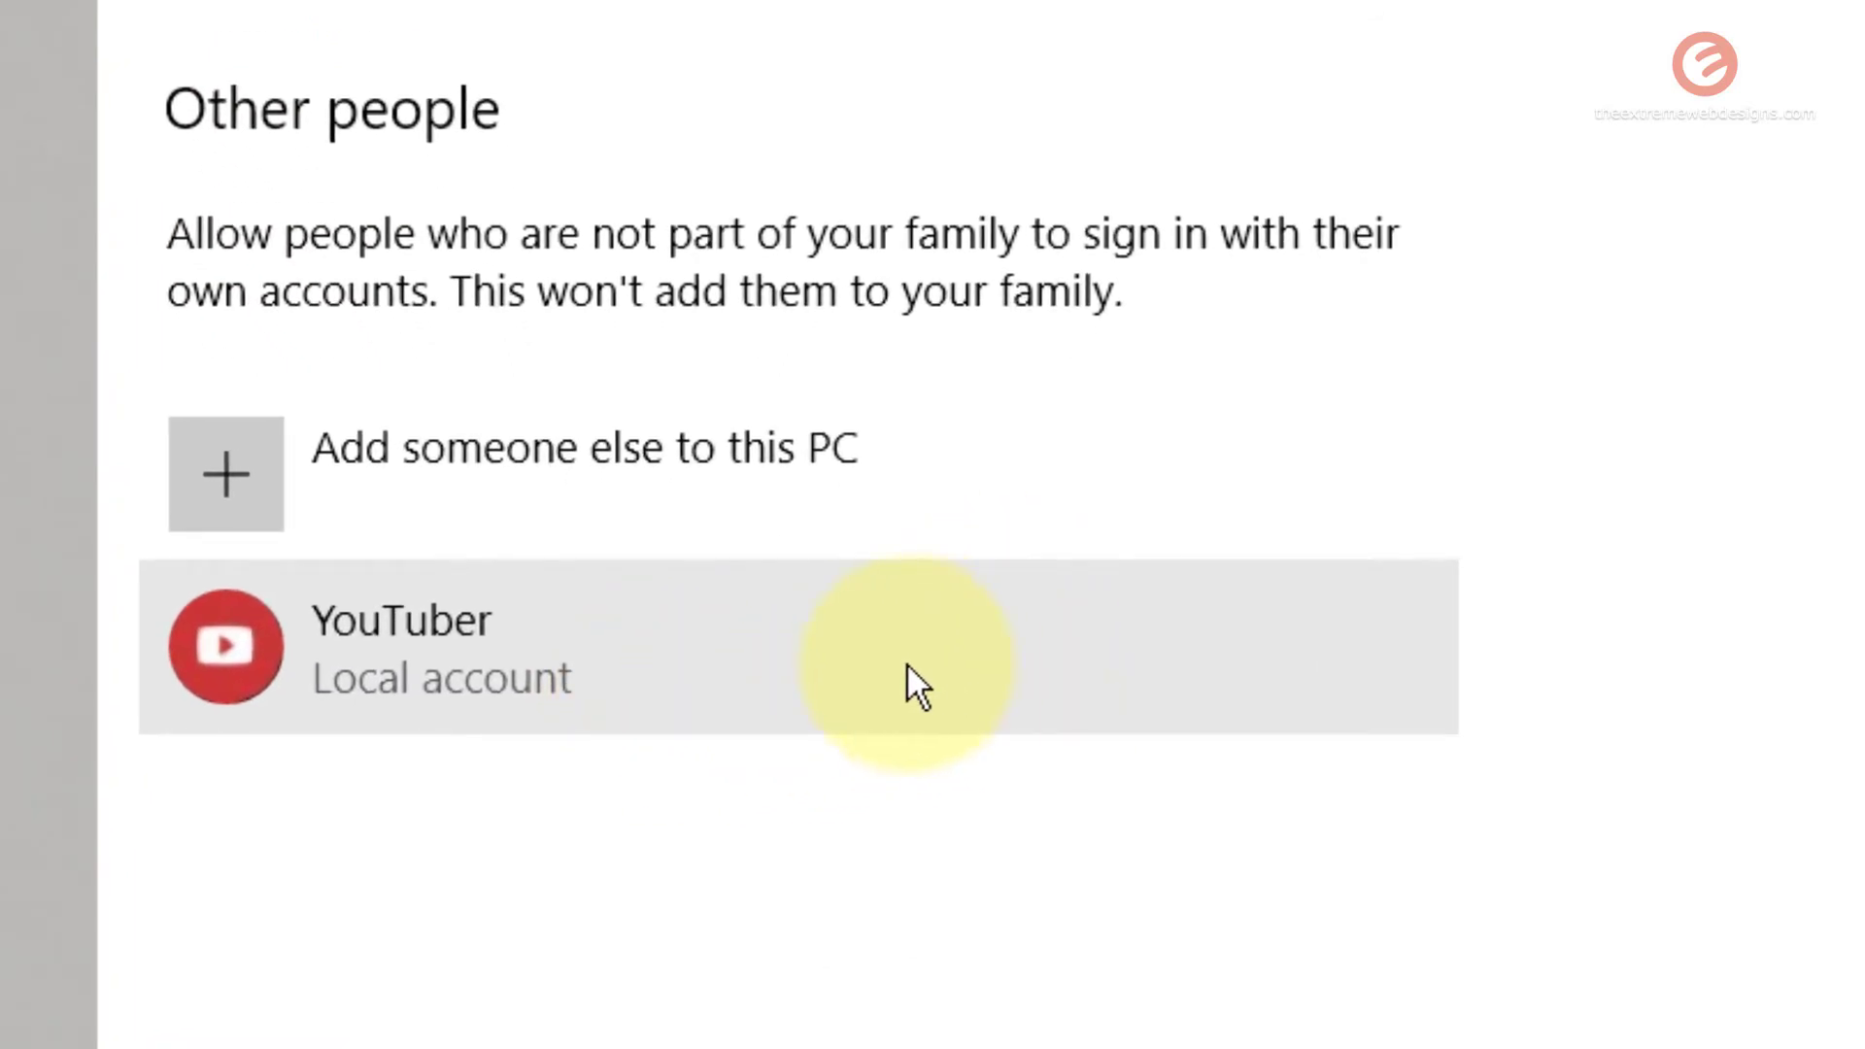
pyautogui.moveTo(422, 773)
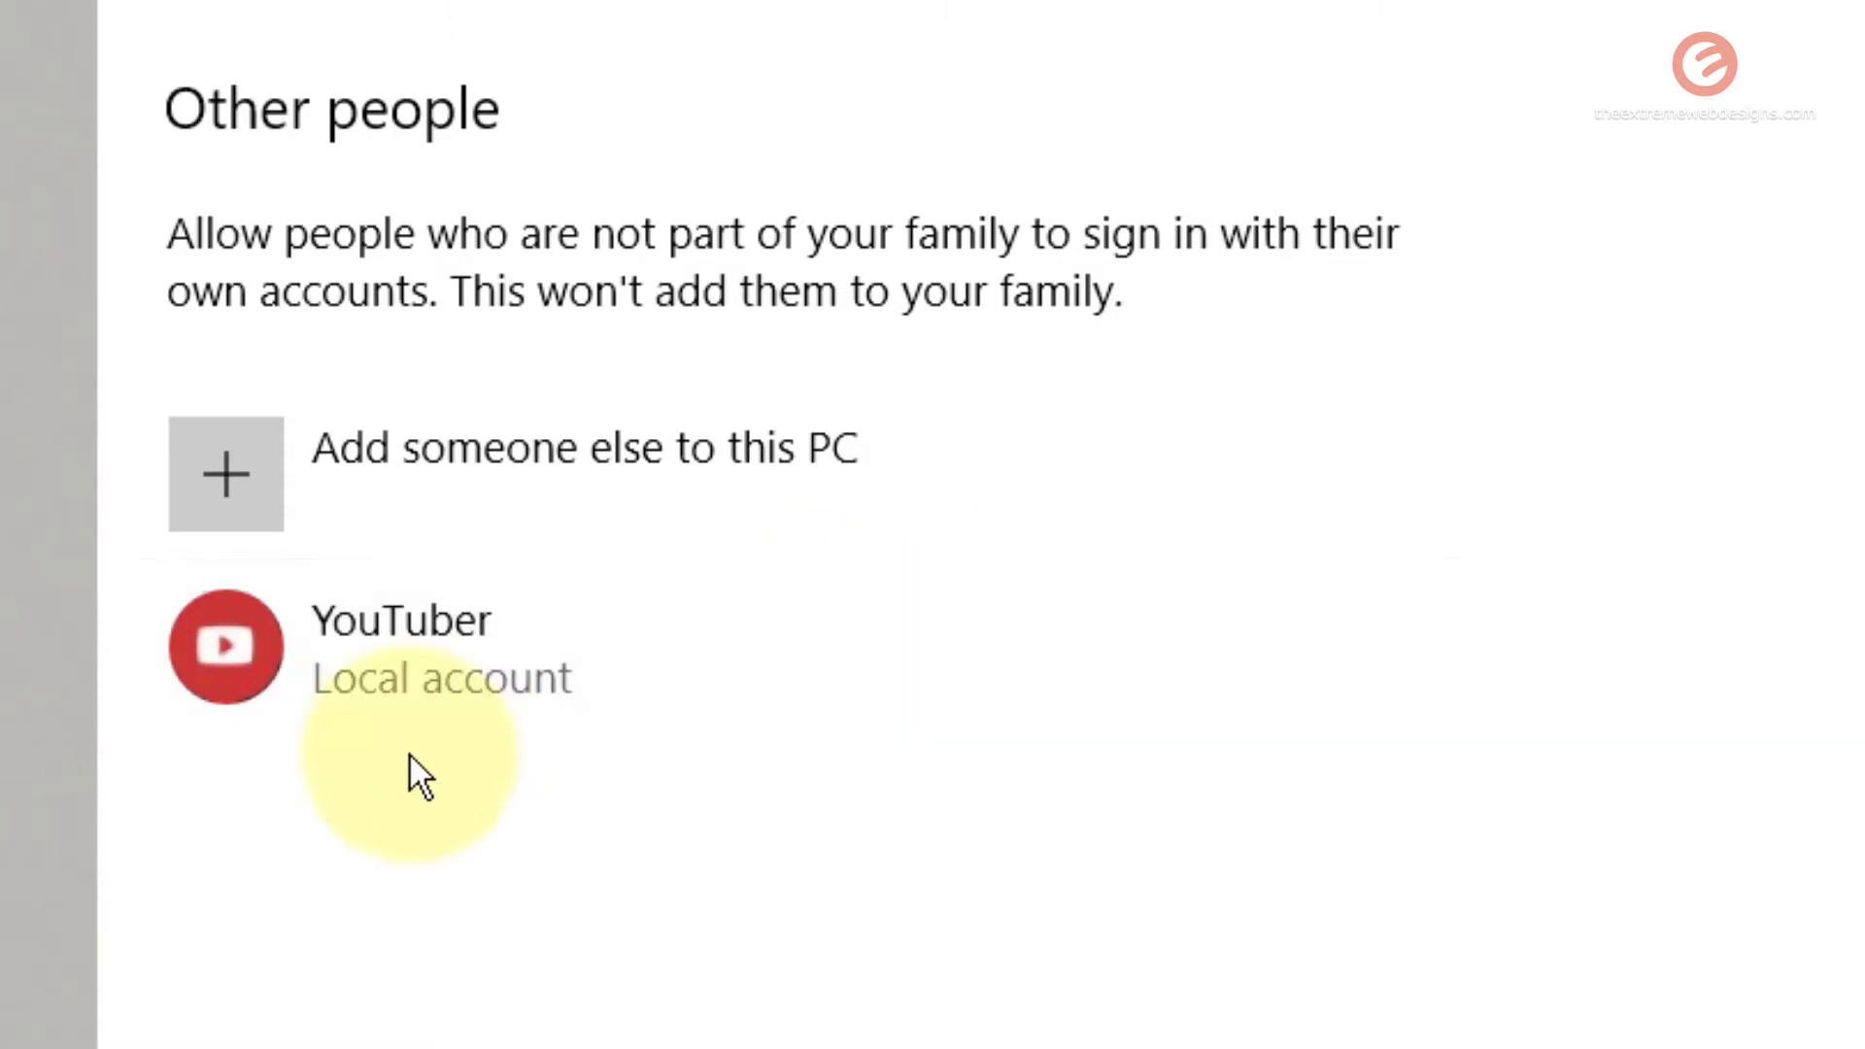
pyautogui.moveTo(701, 725)
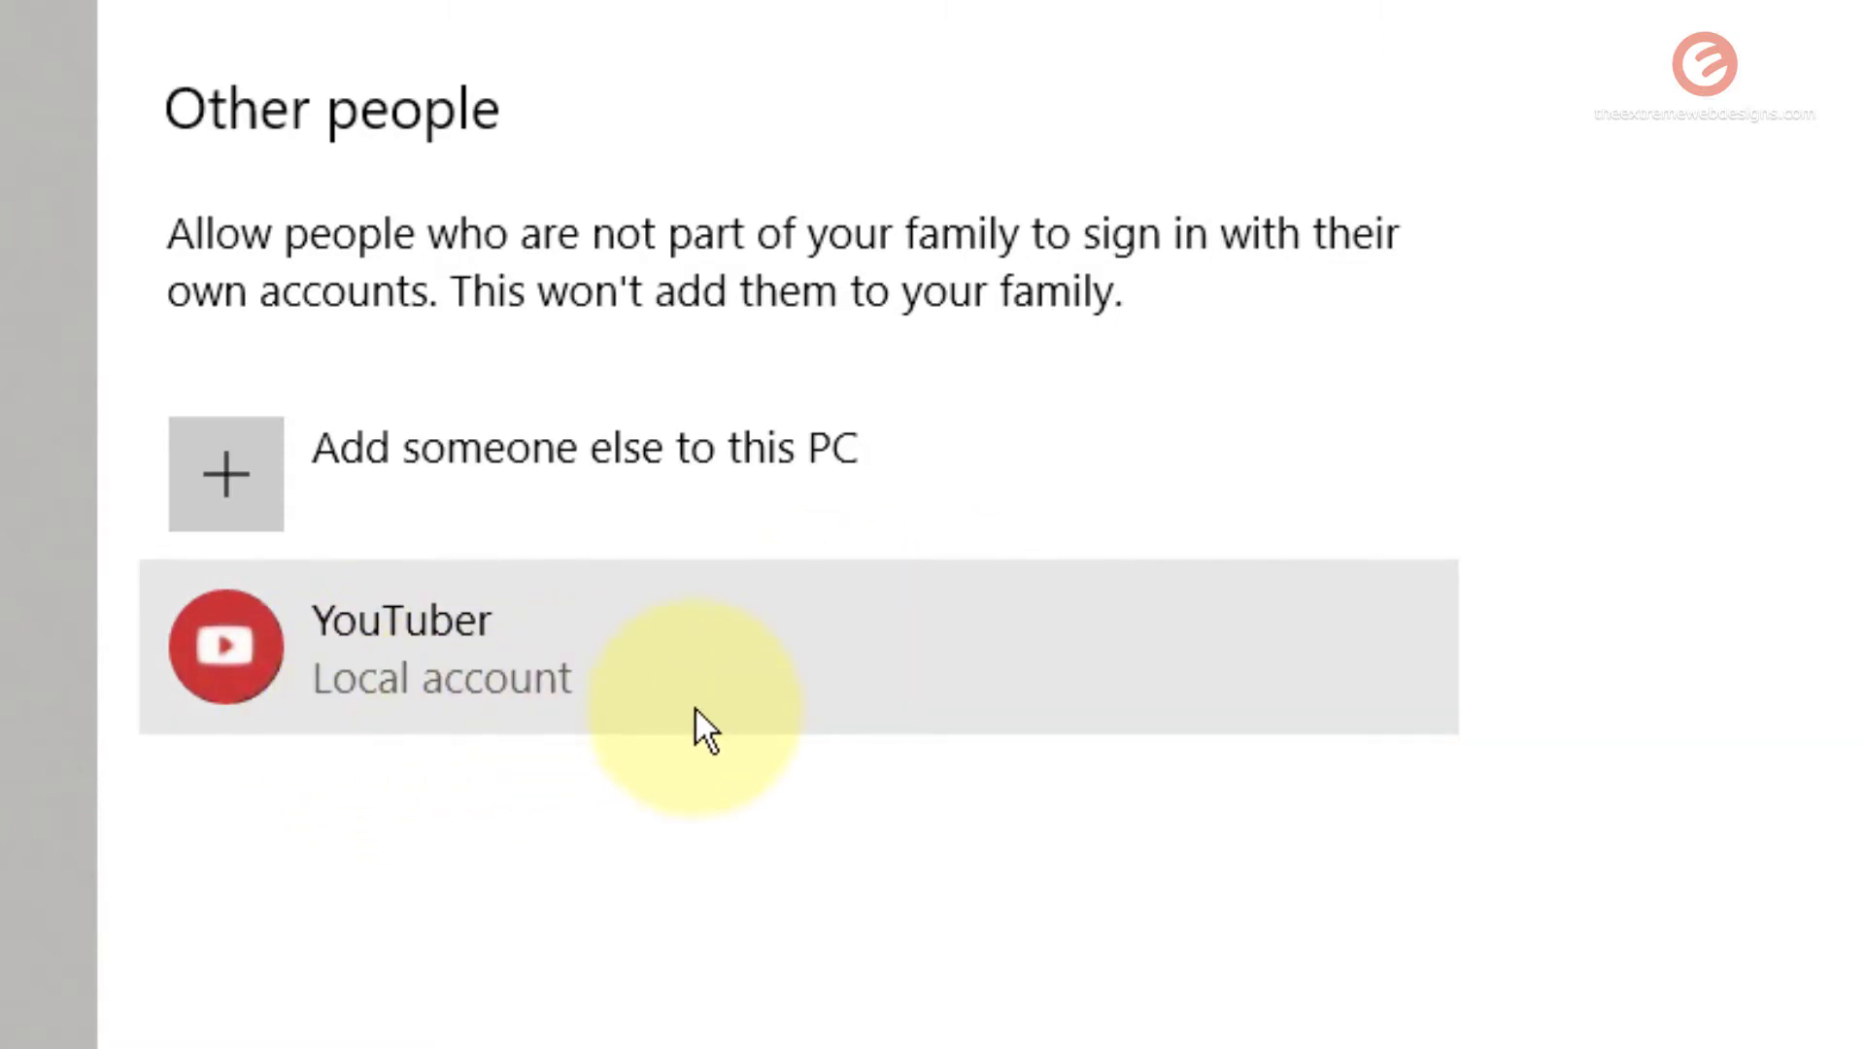
pyautogui.moveTo(711, 672)
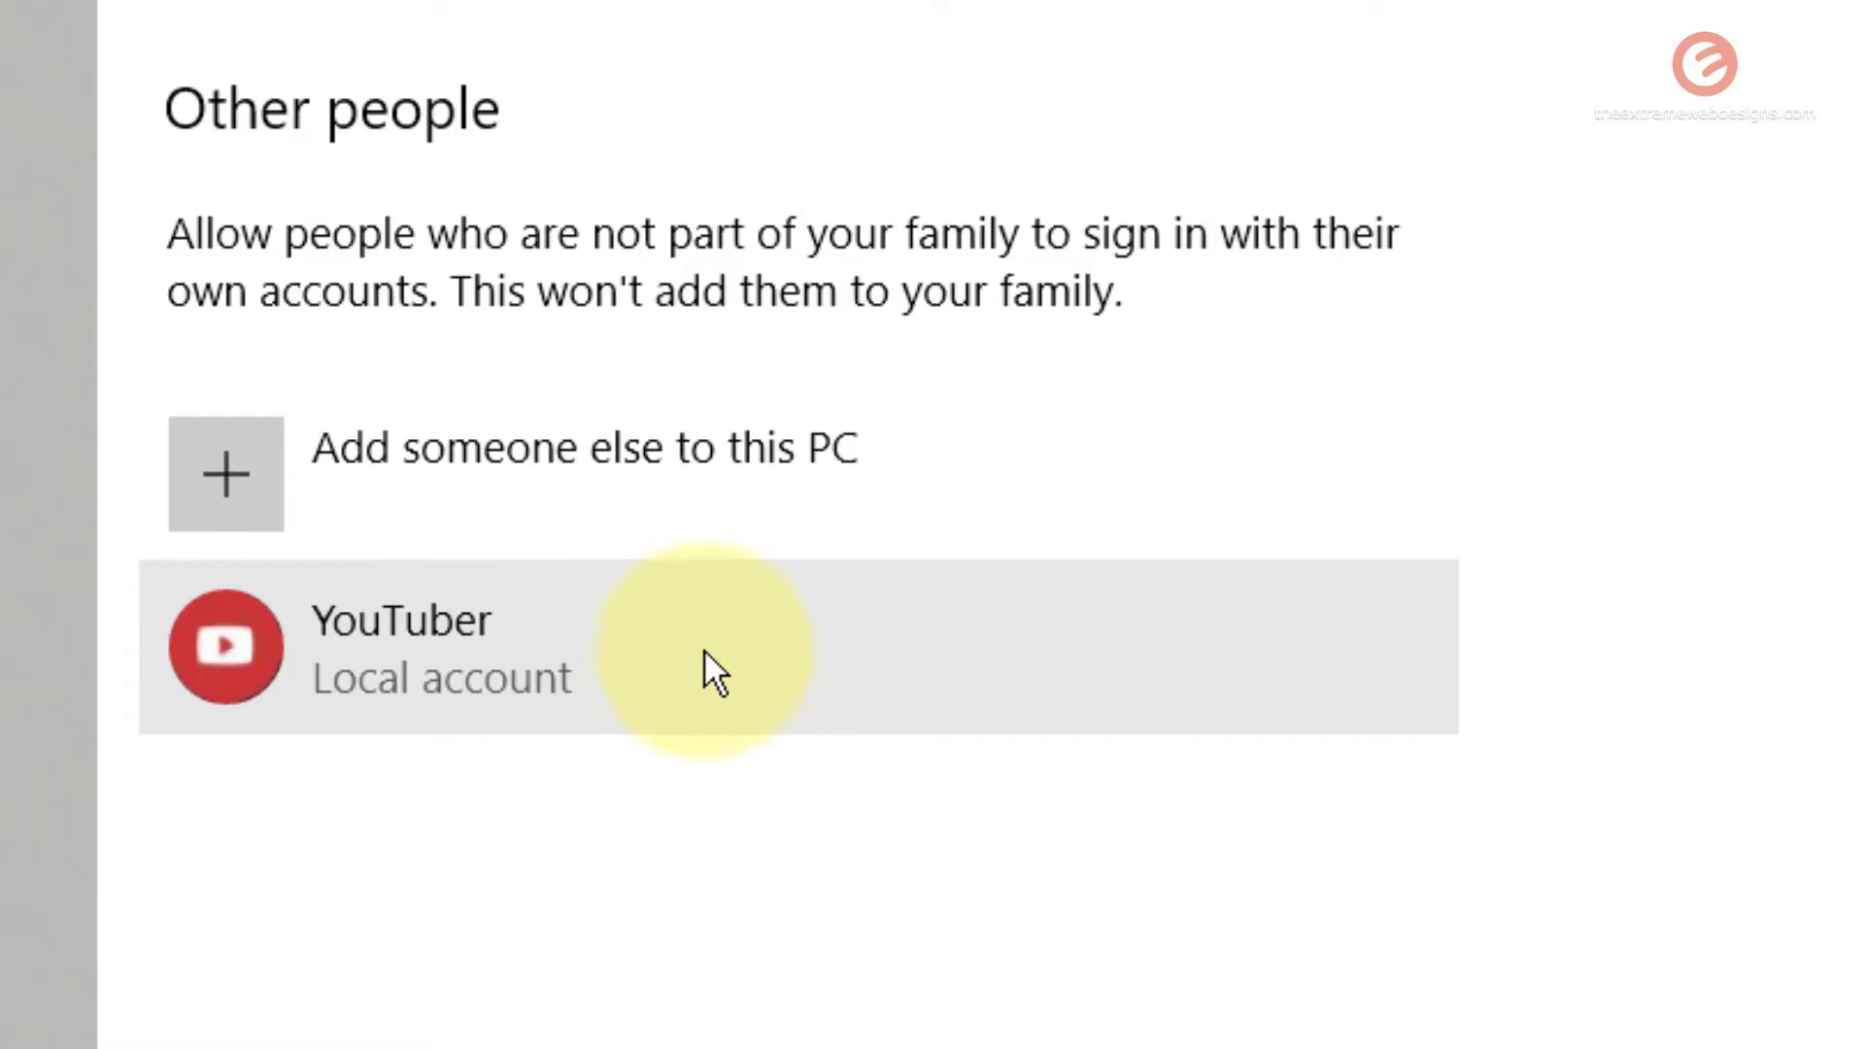
# Step: Change the YouTuber local account's type to Administrator and confirm
pyautogui.click(714, 649)
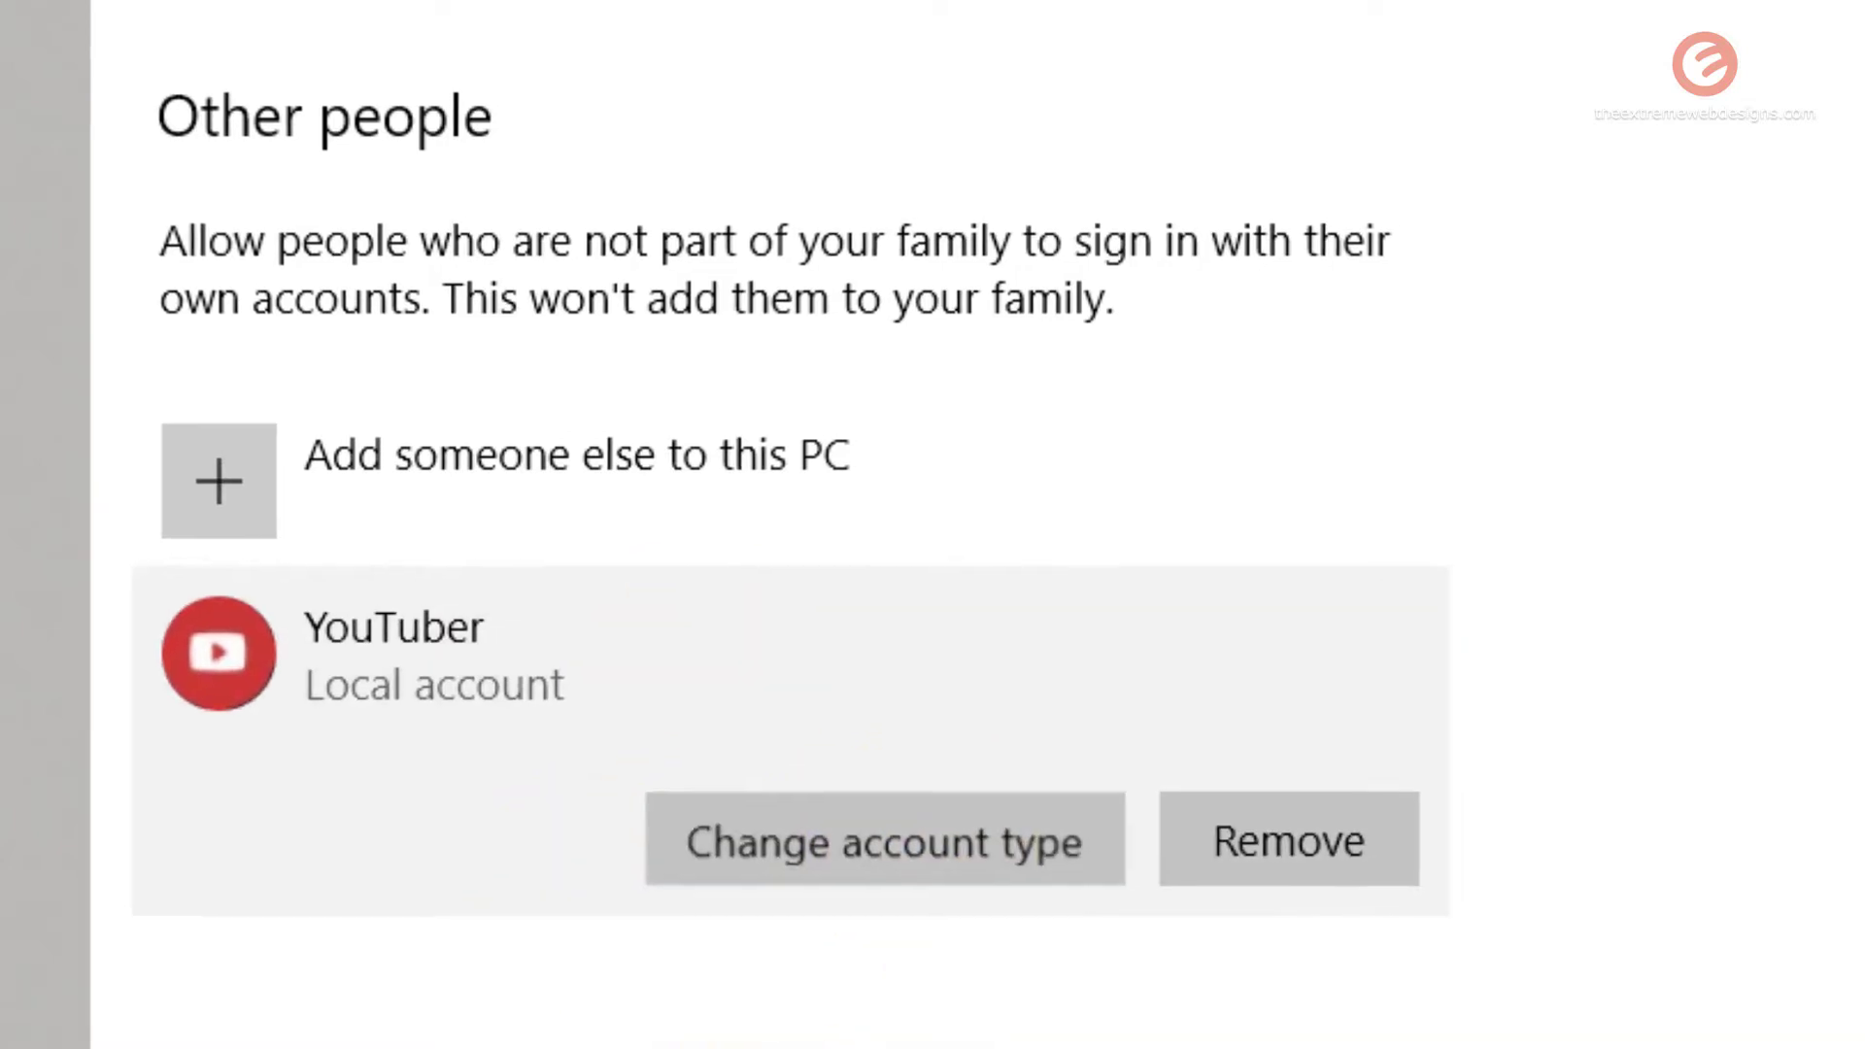
pyautogui.click(883, 839)
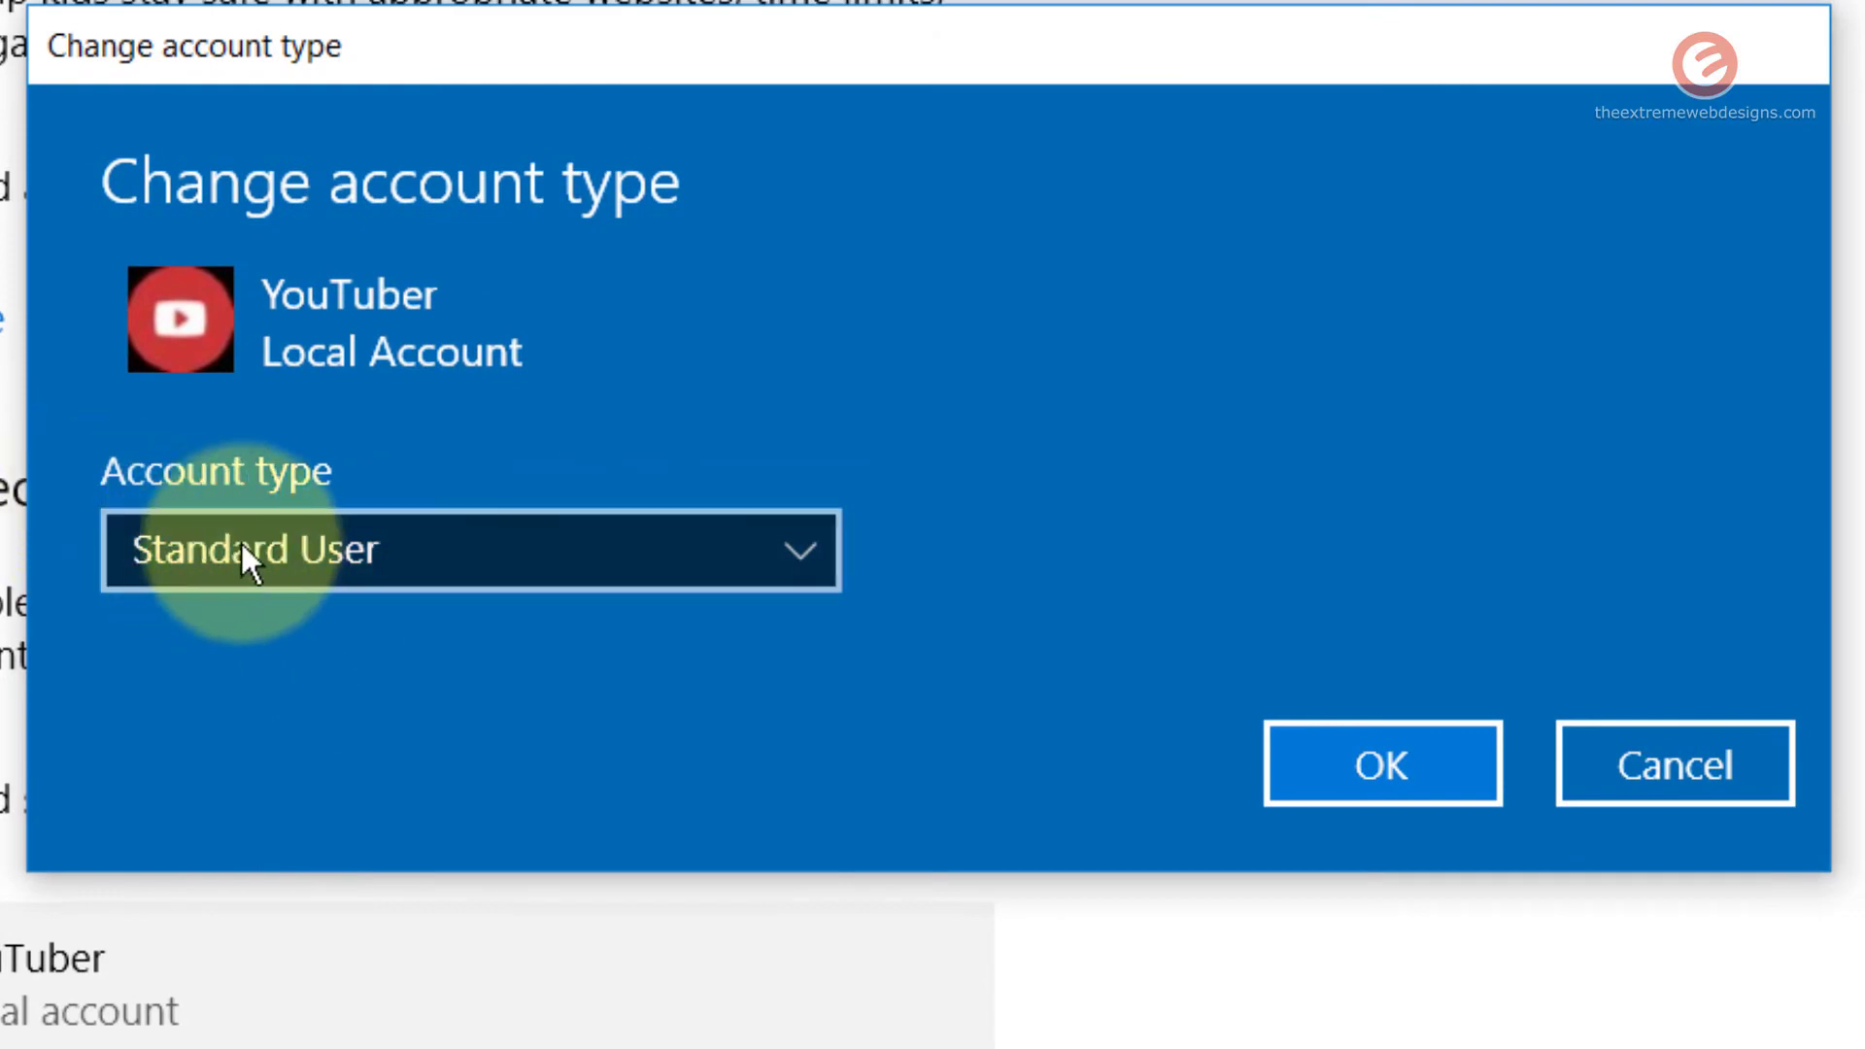
pyautogui.moveTo(404, 593)
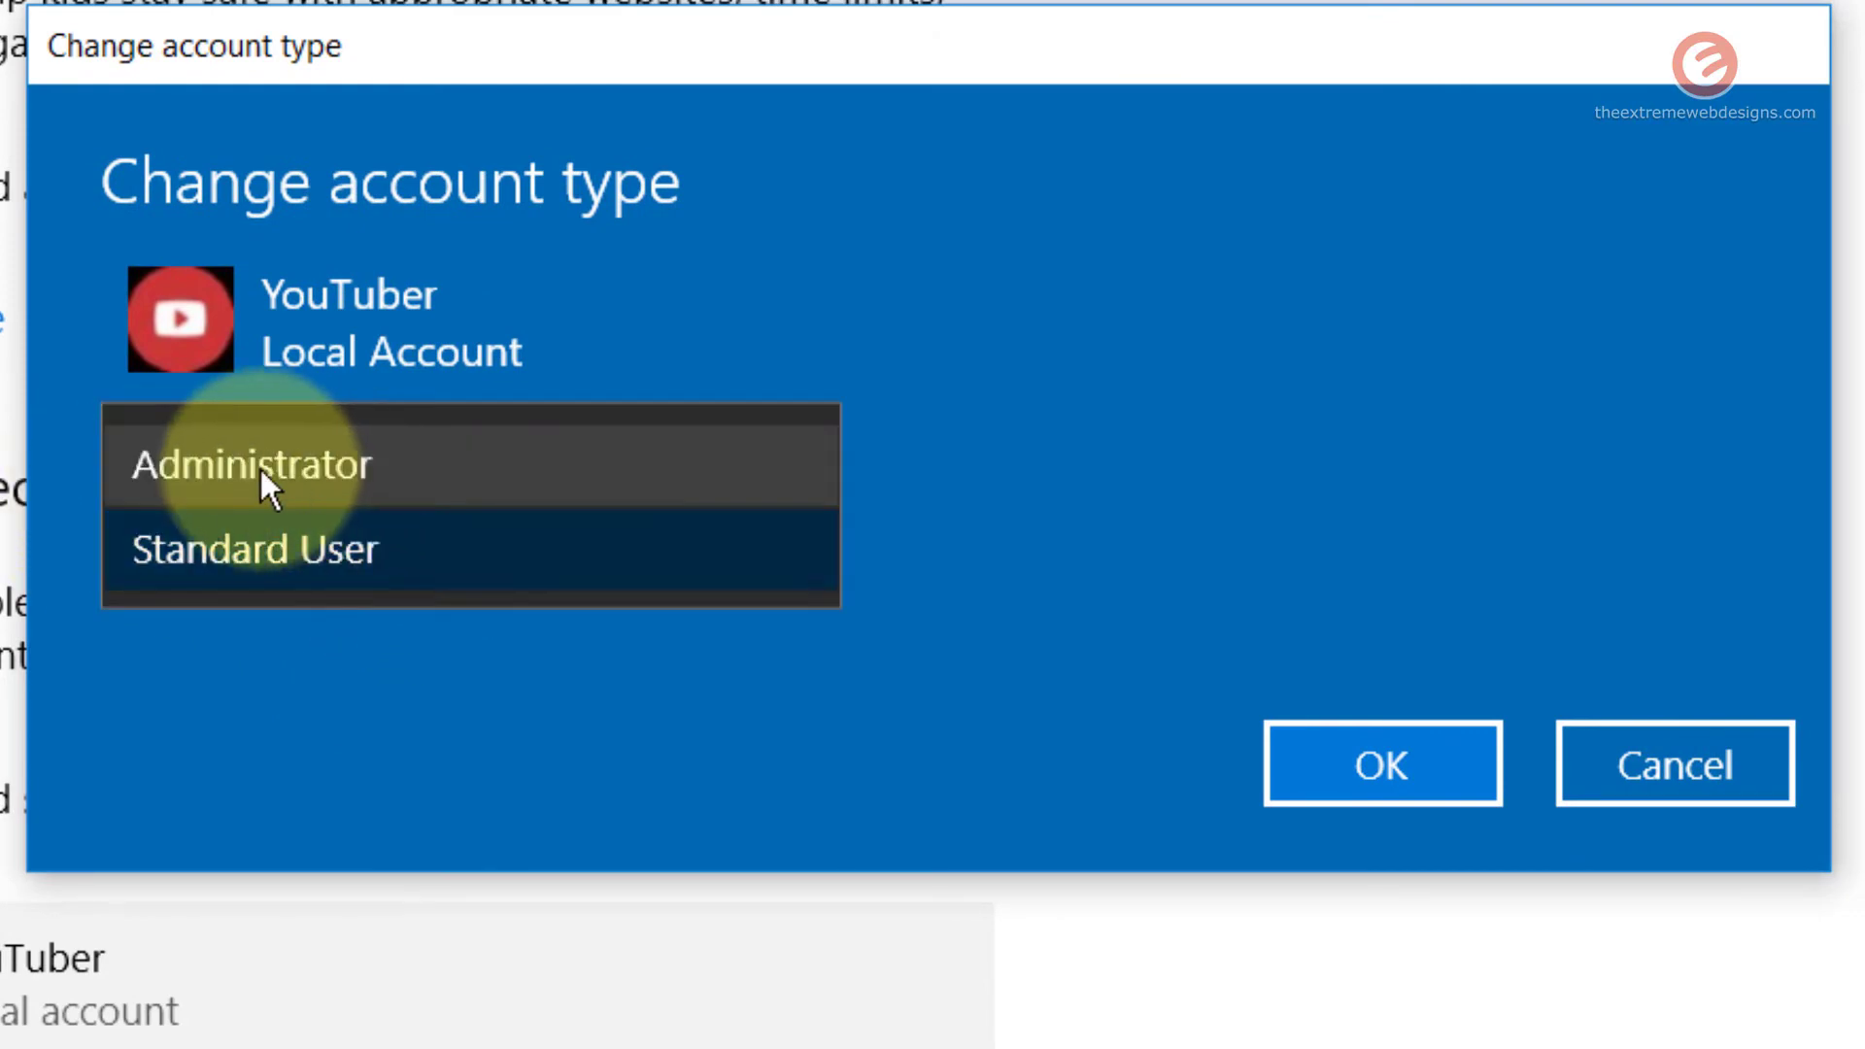
pyautogui.click(251, 465)
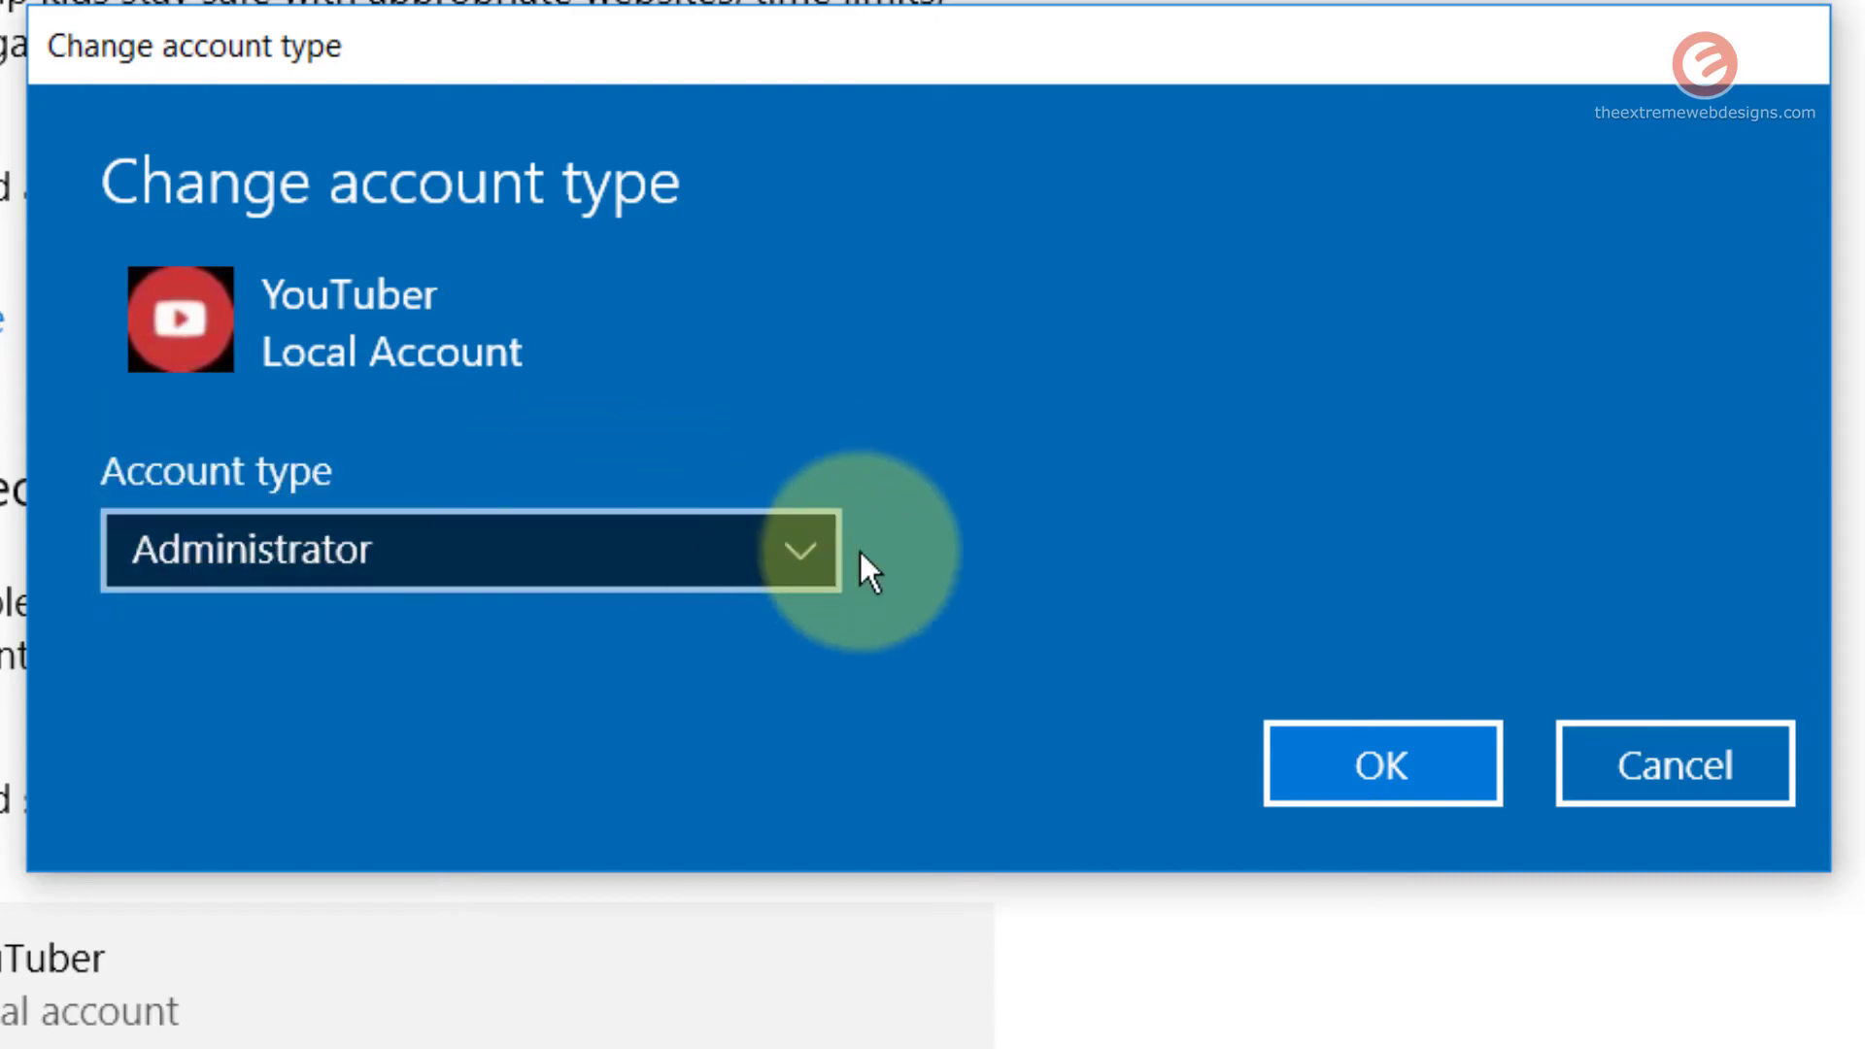
pyautogui.click(1381, 762)
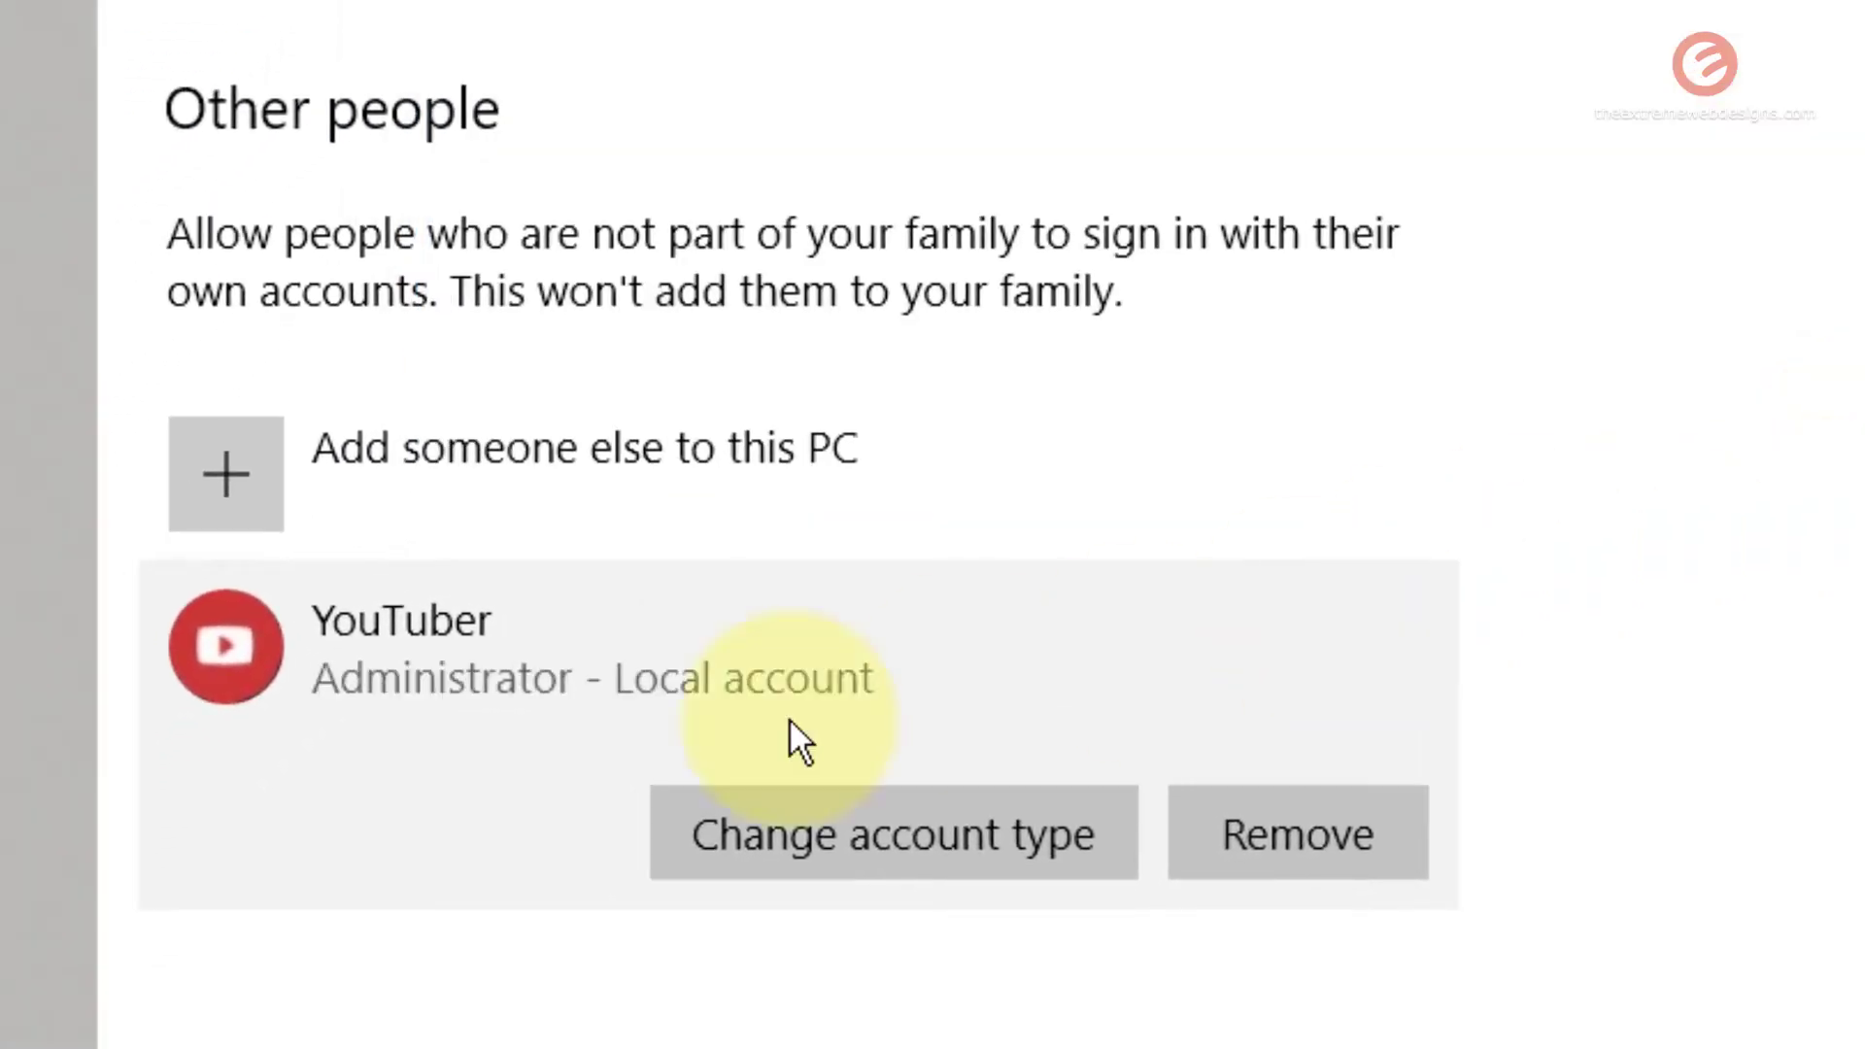
pyautogui.moveTo(381, 762)
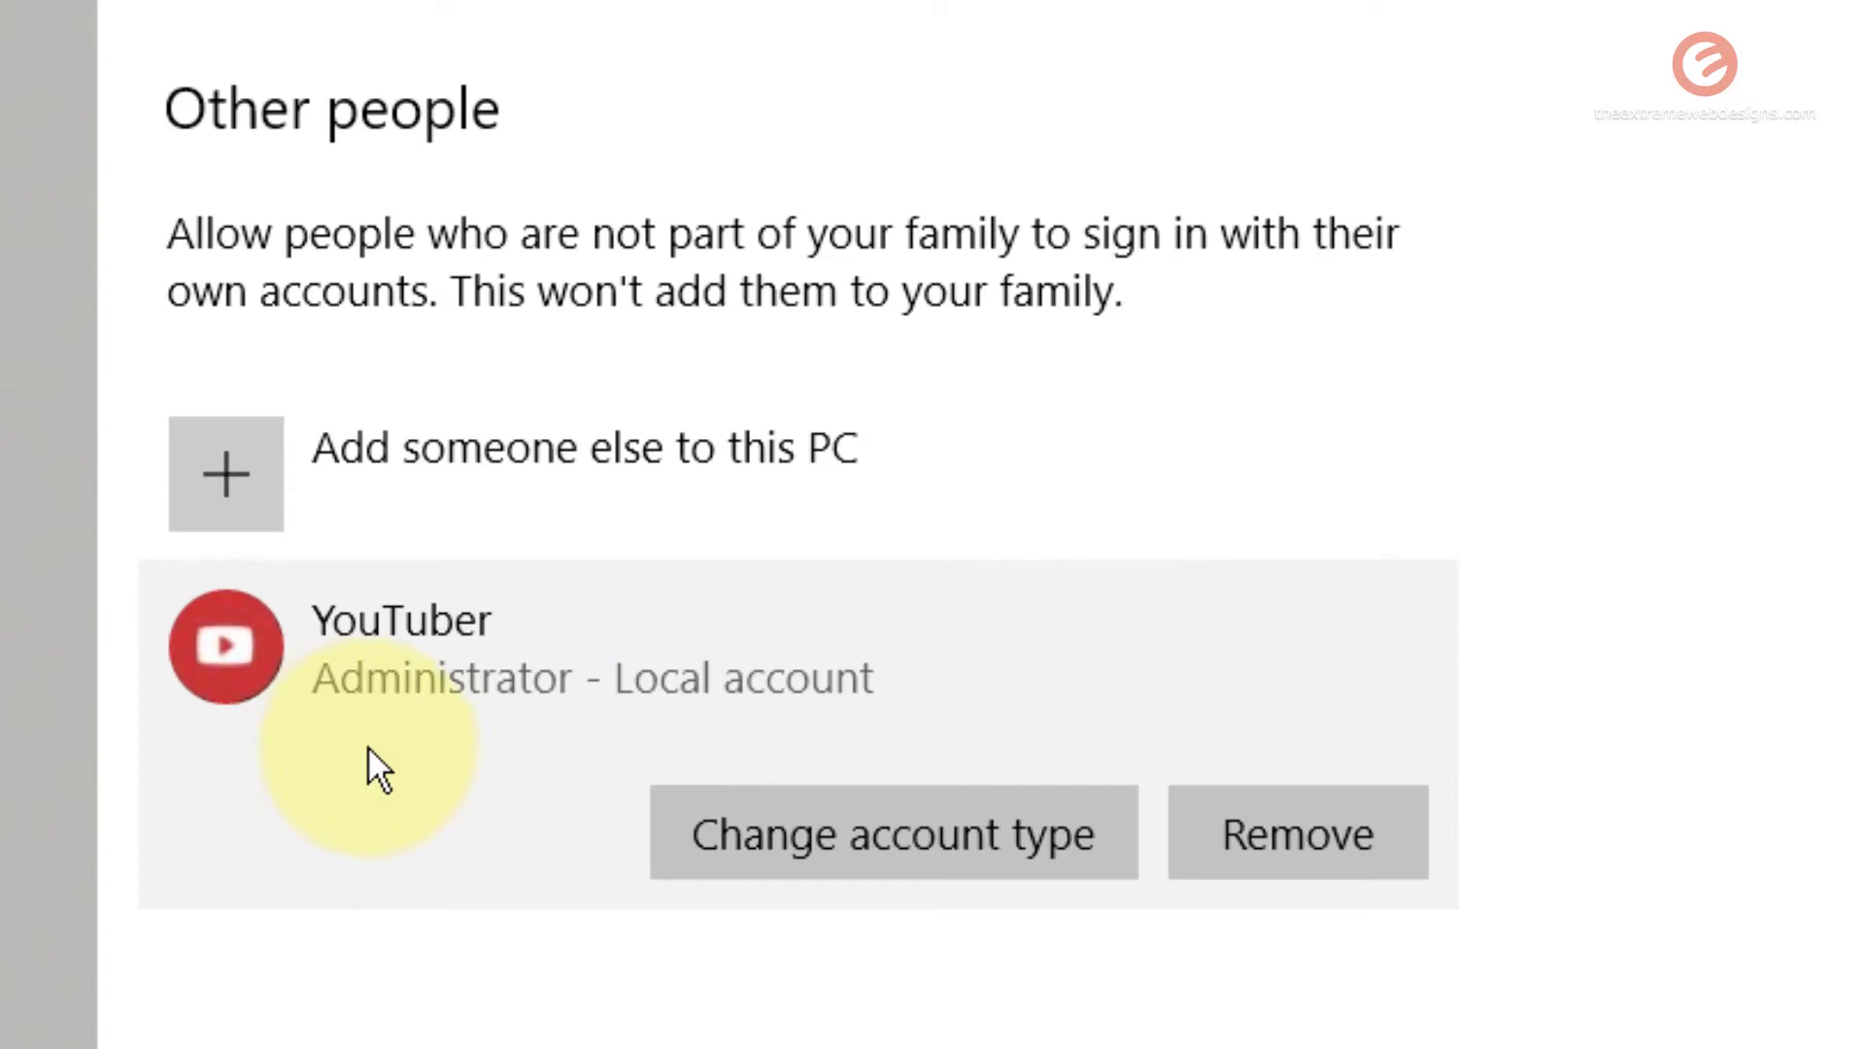
pyautogui.moveTo(713, 762)
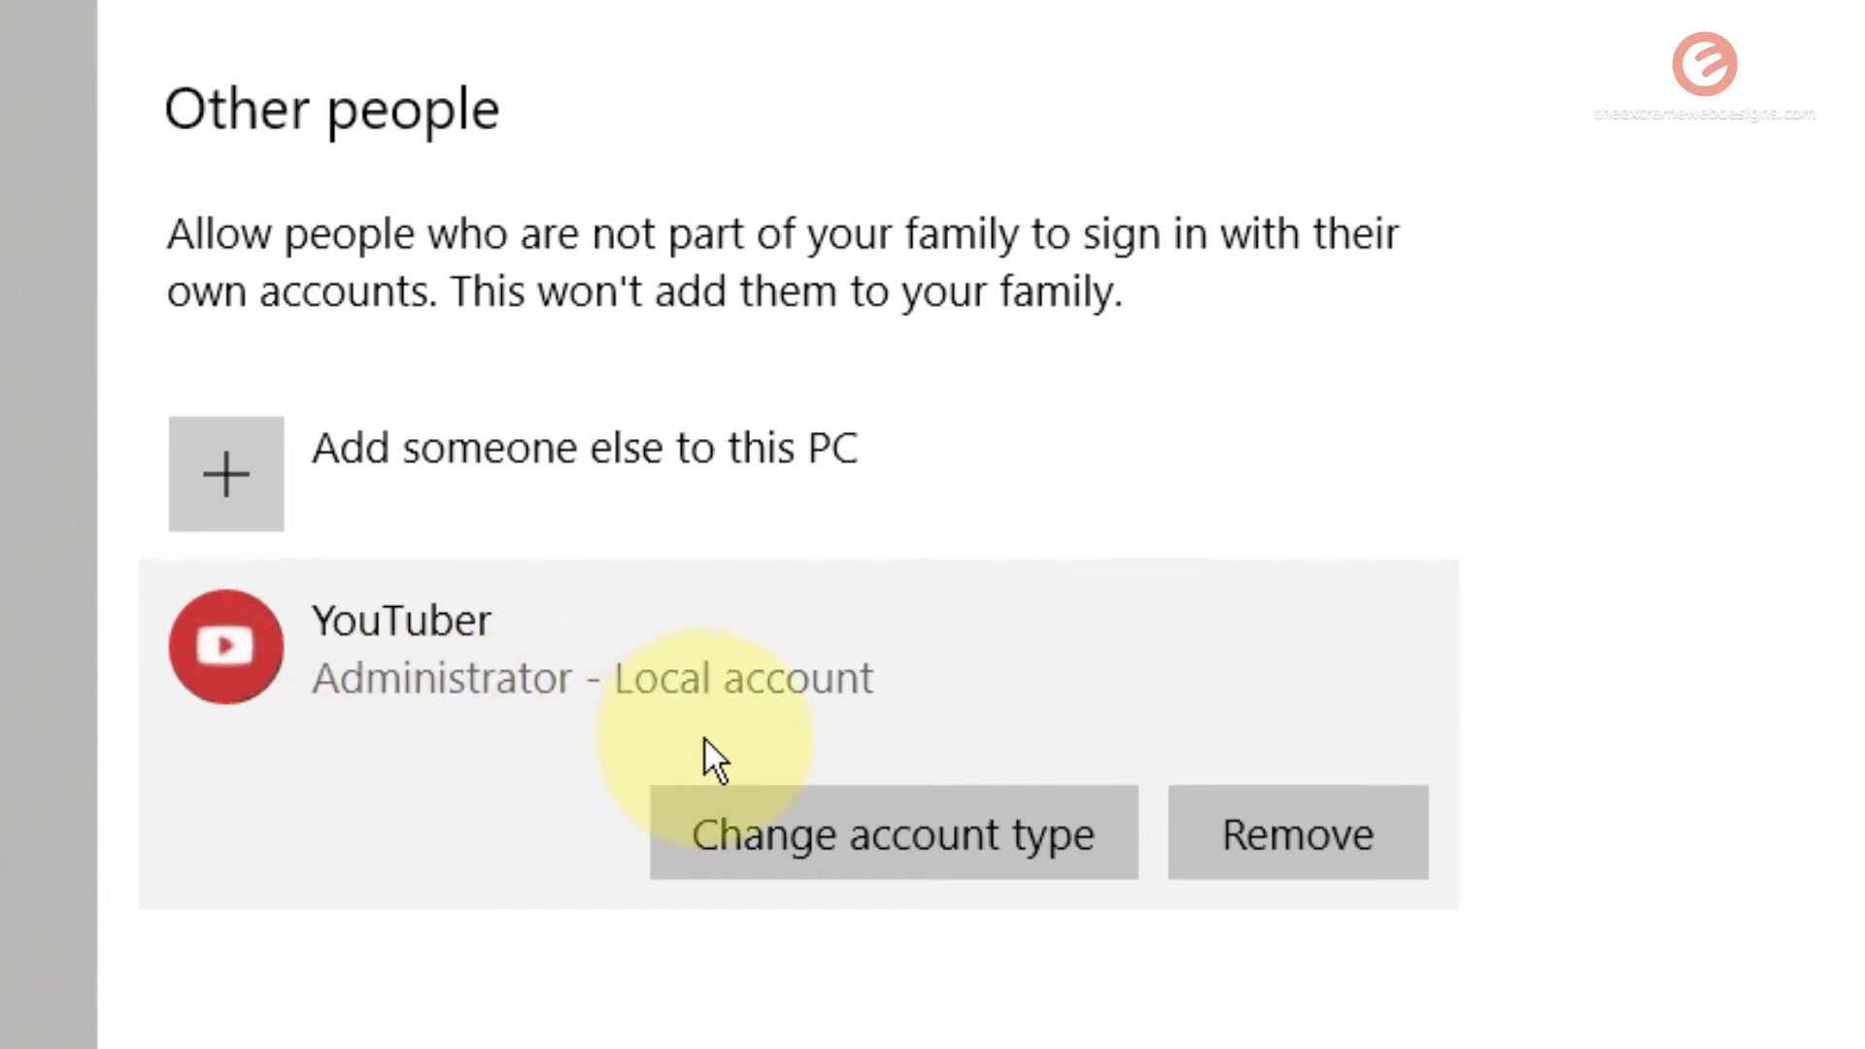
pyautogui.moveTo(421, 834)
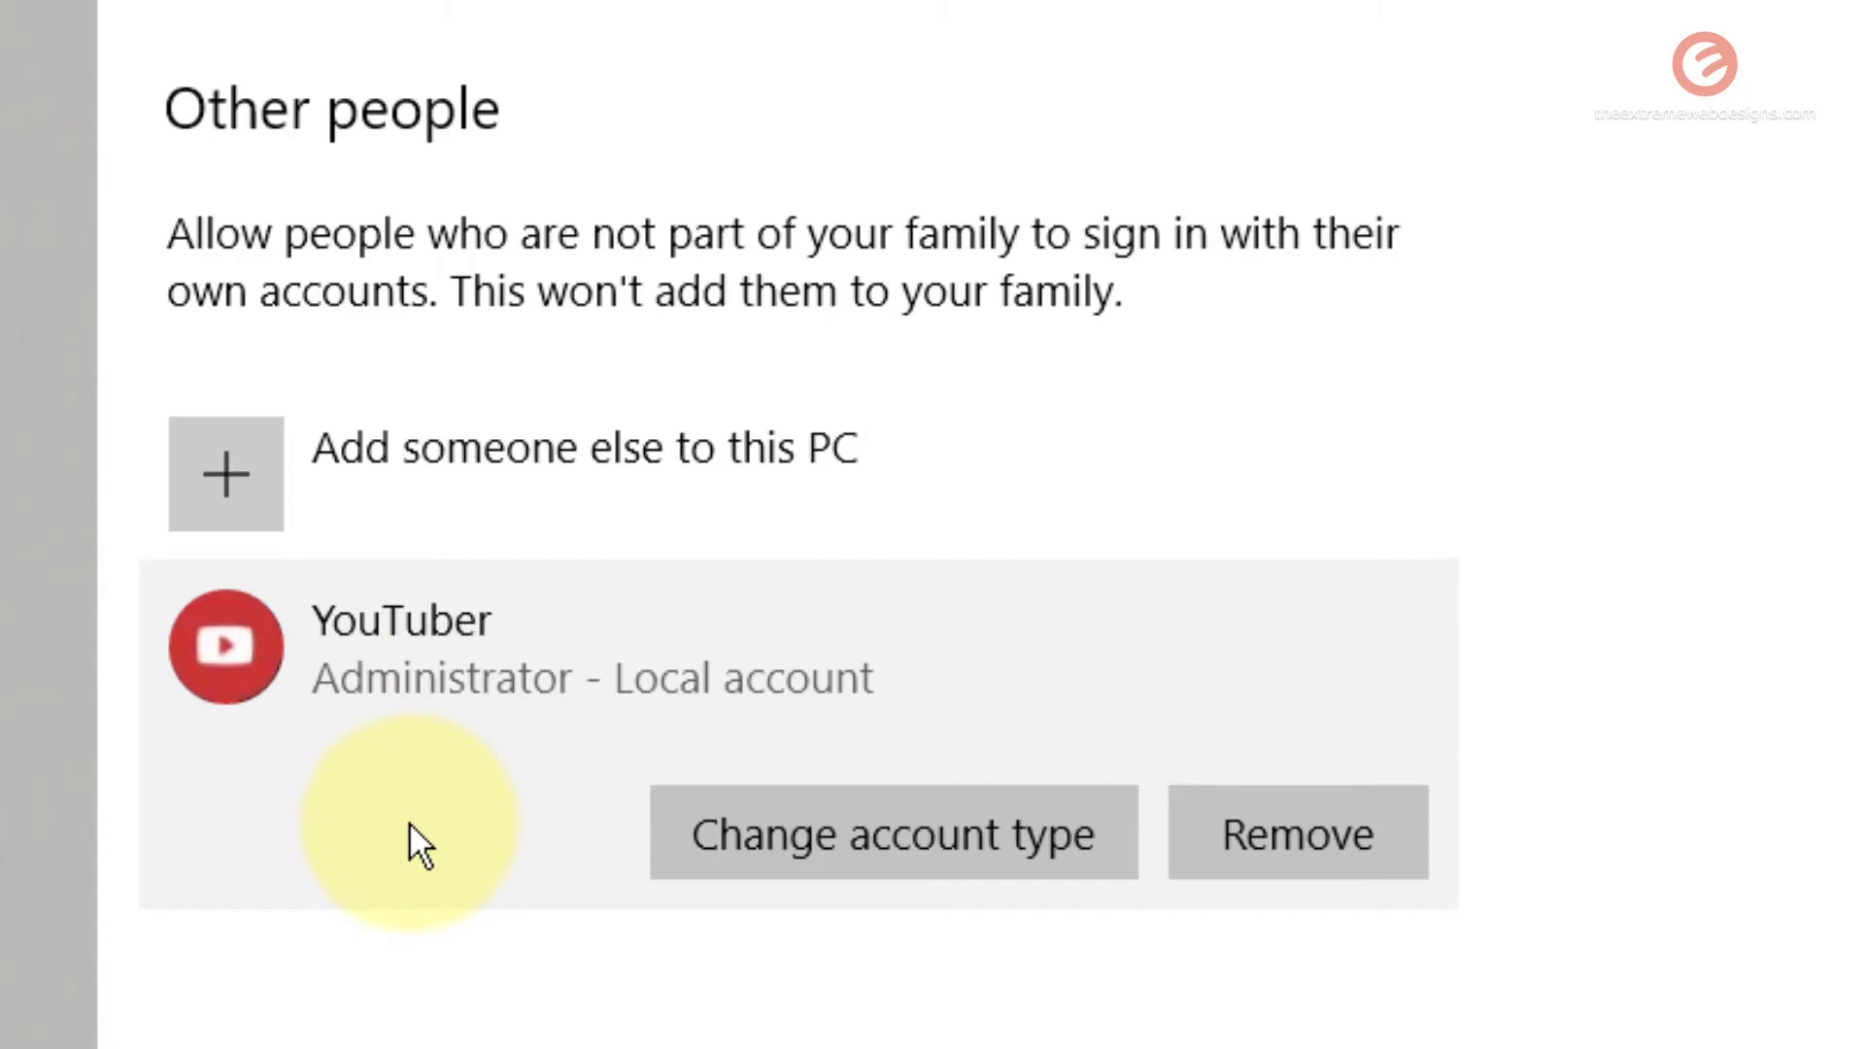
pyautogui.moveTo(575, 869)
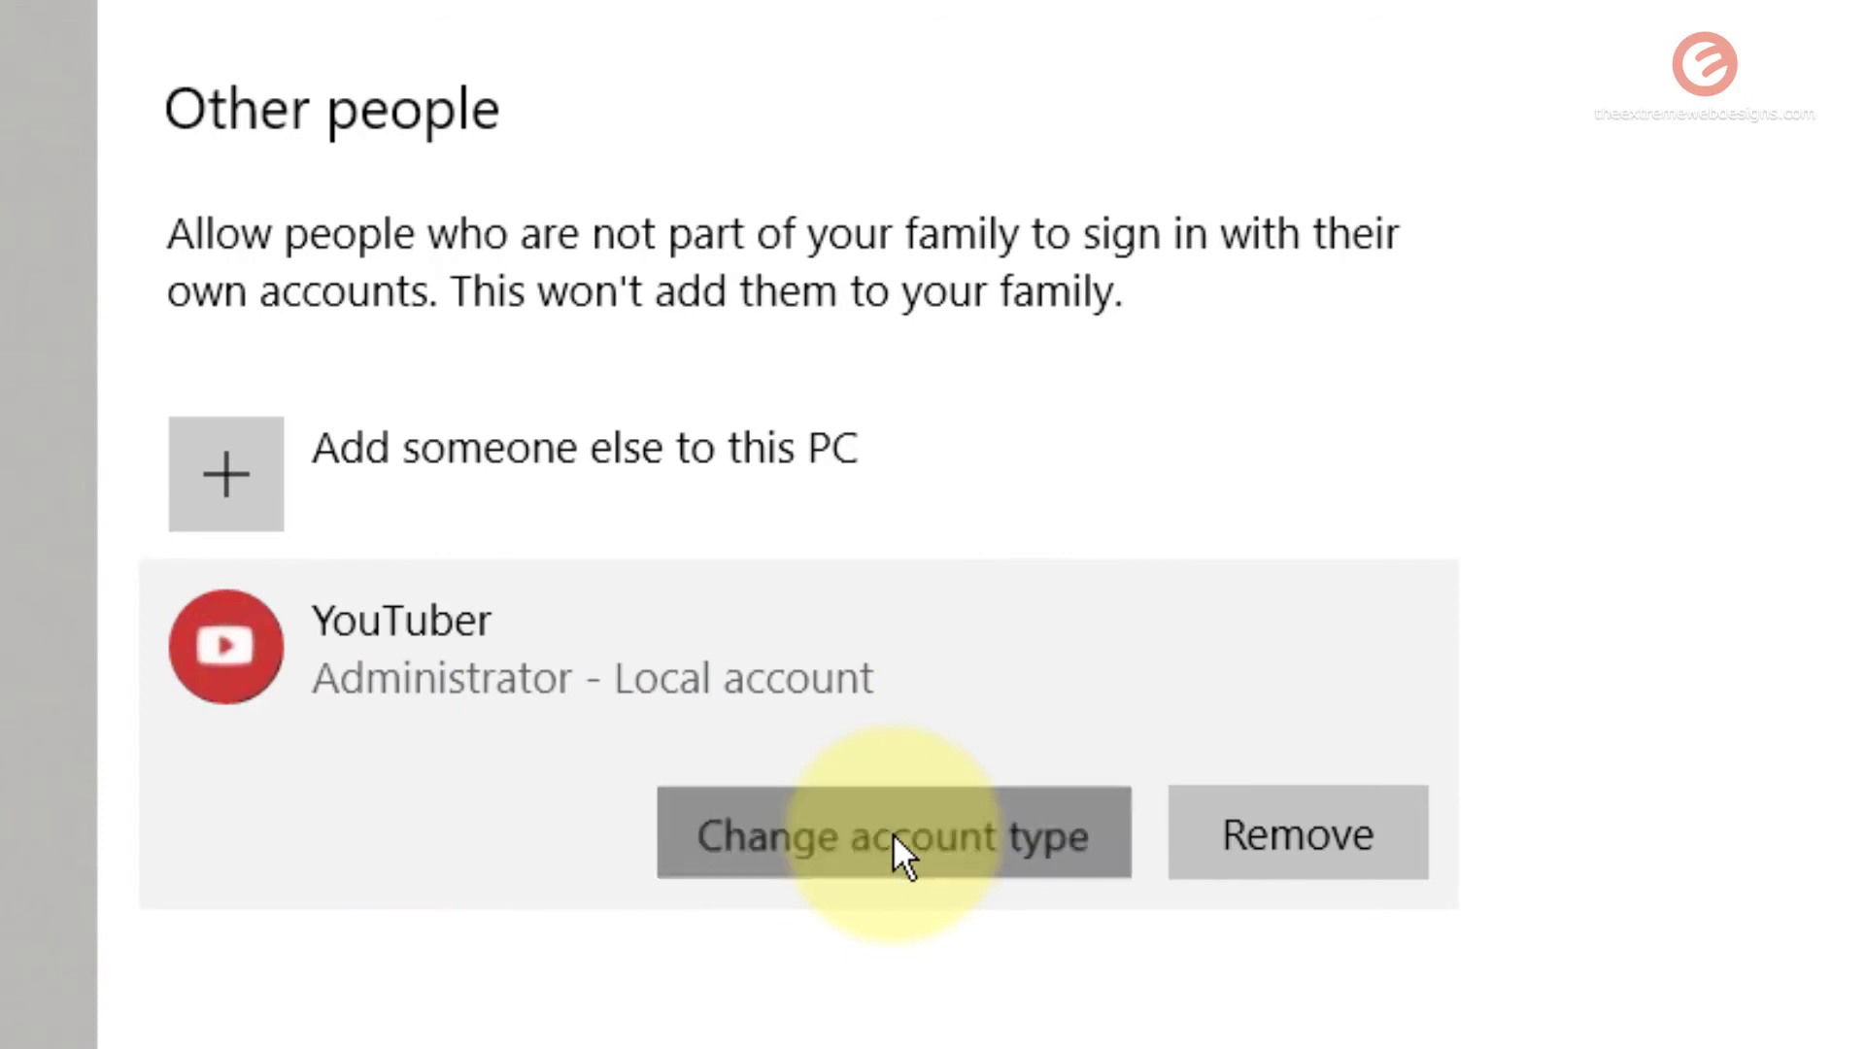
# Step: Change the YouTuber account's type back to Standard User and confirm
pyautogui.click(891, 834)
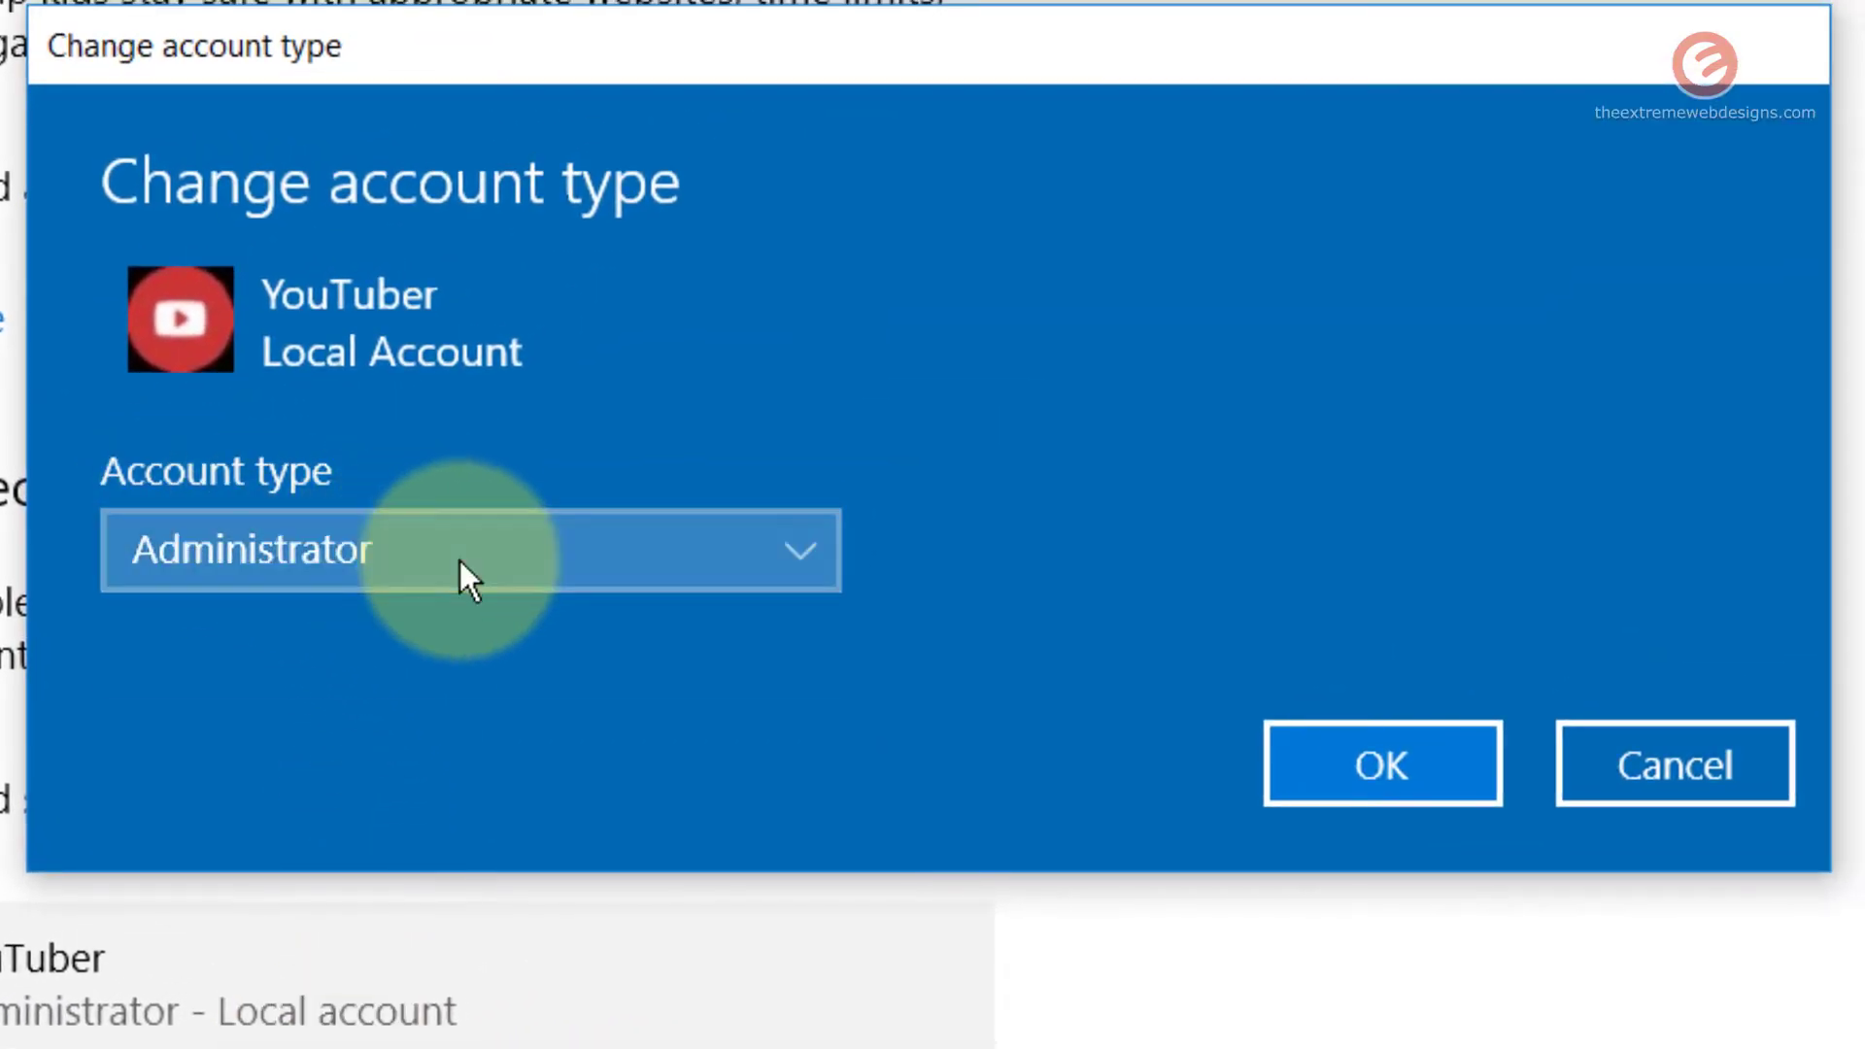
pyautogui.click(470, 547)
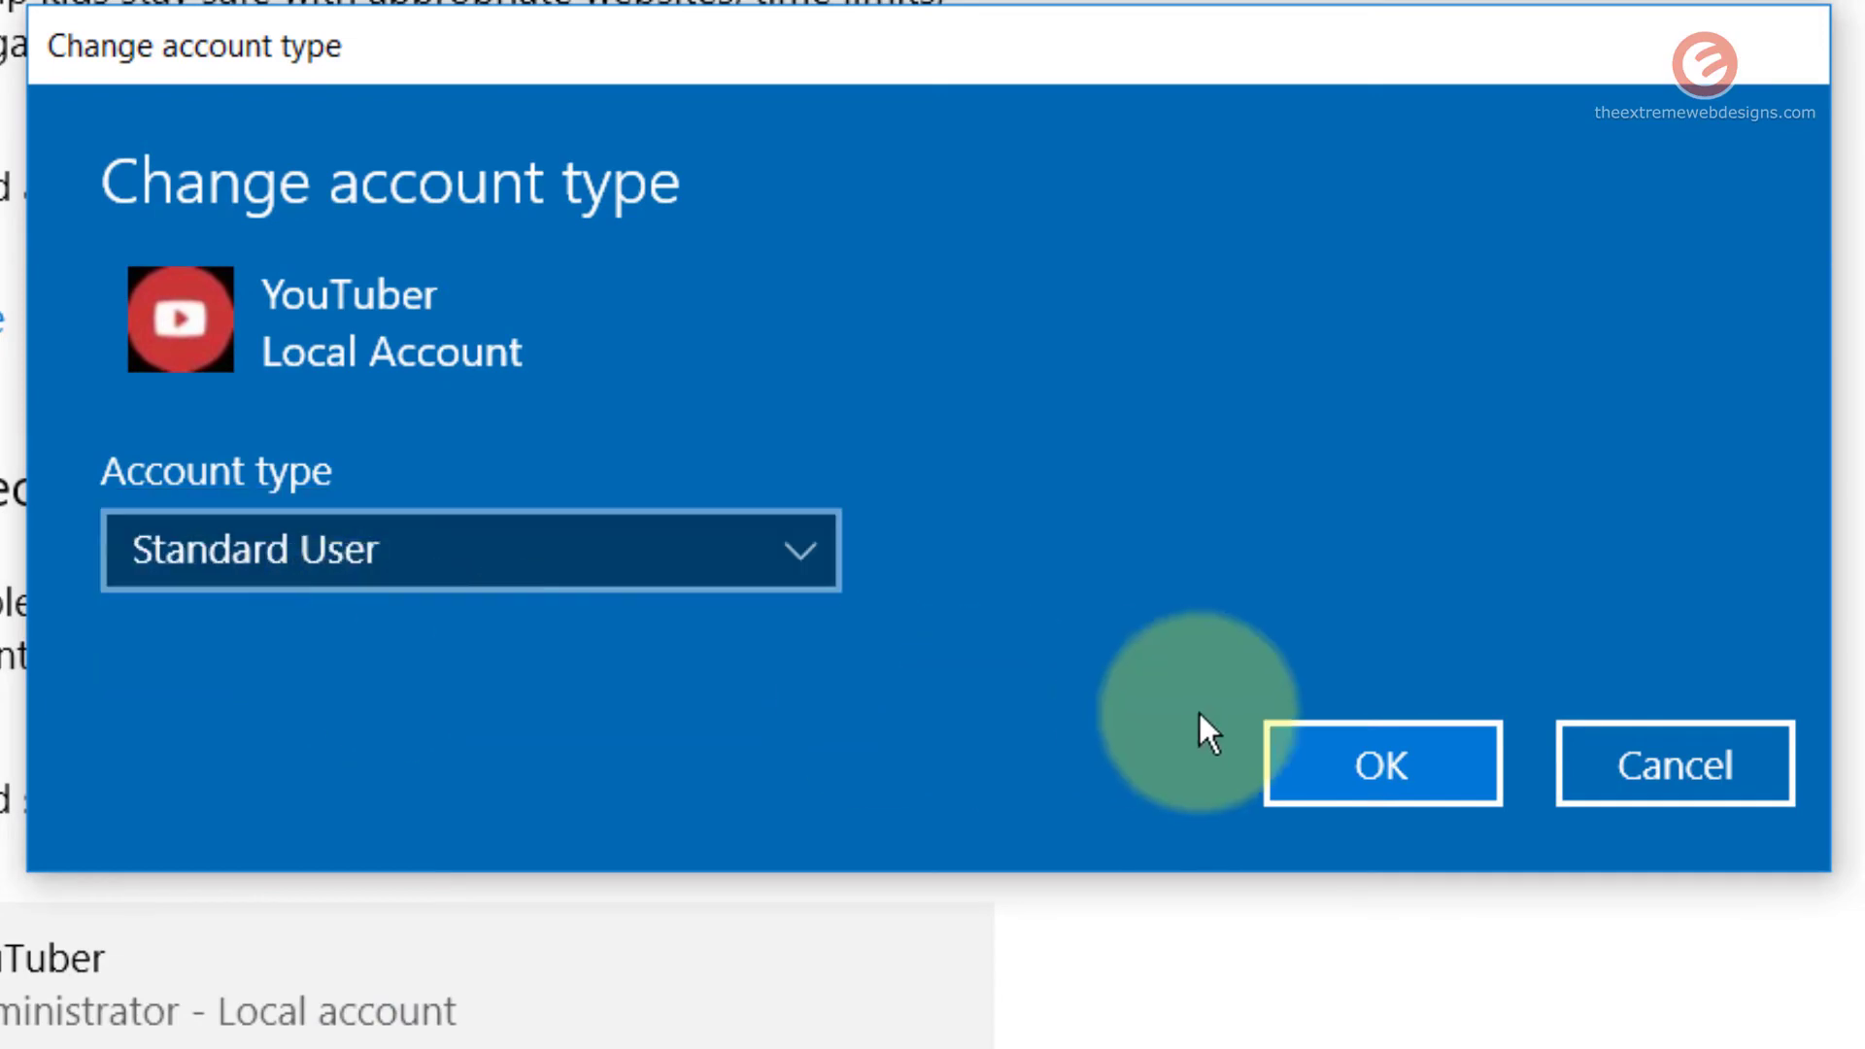
pyautogui.click(1379, 762)
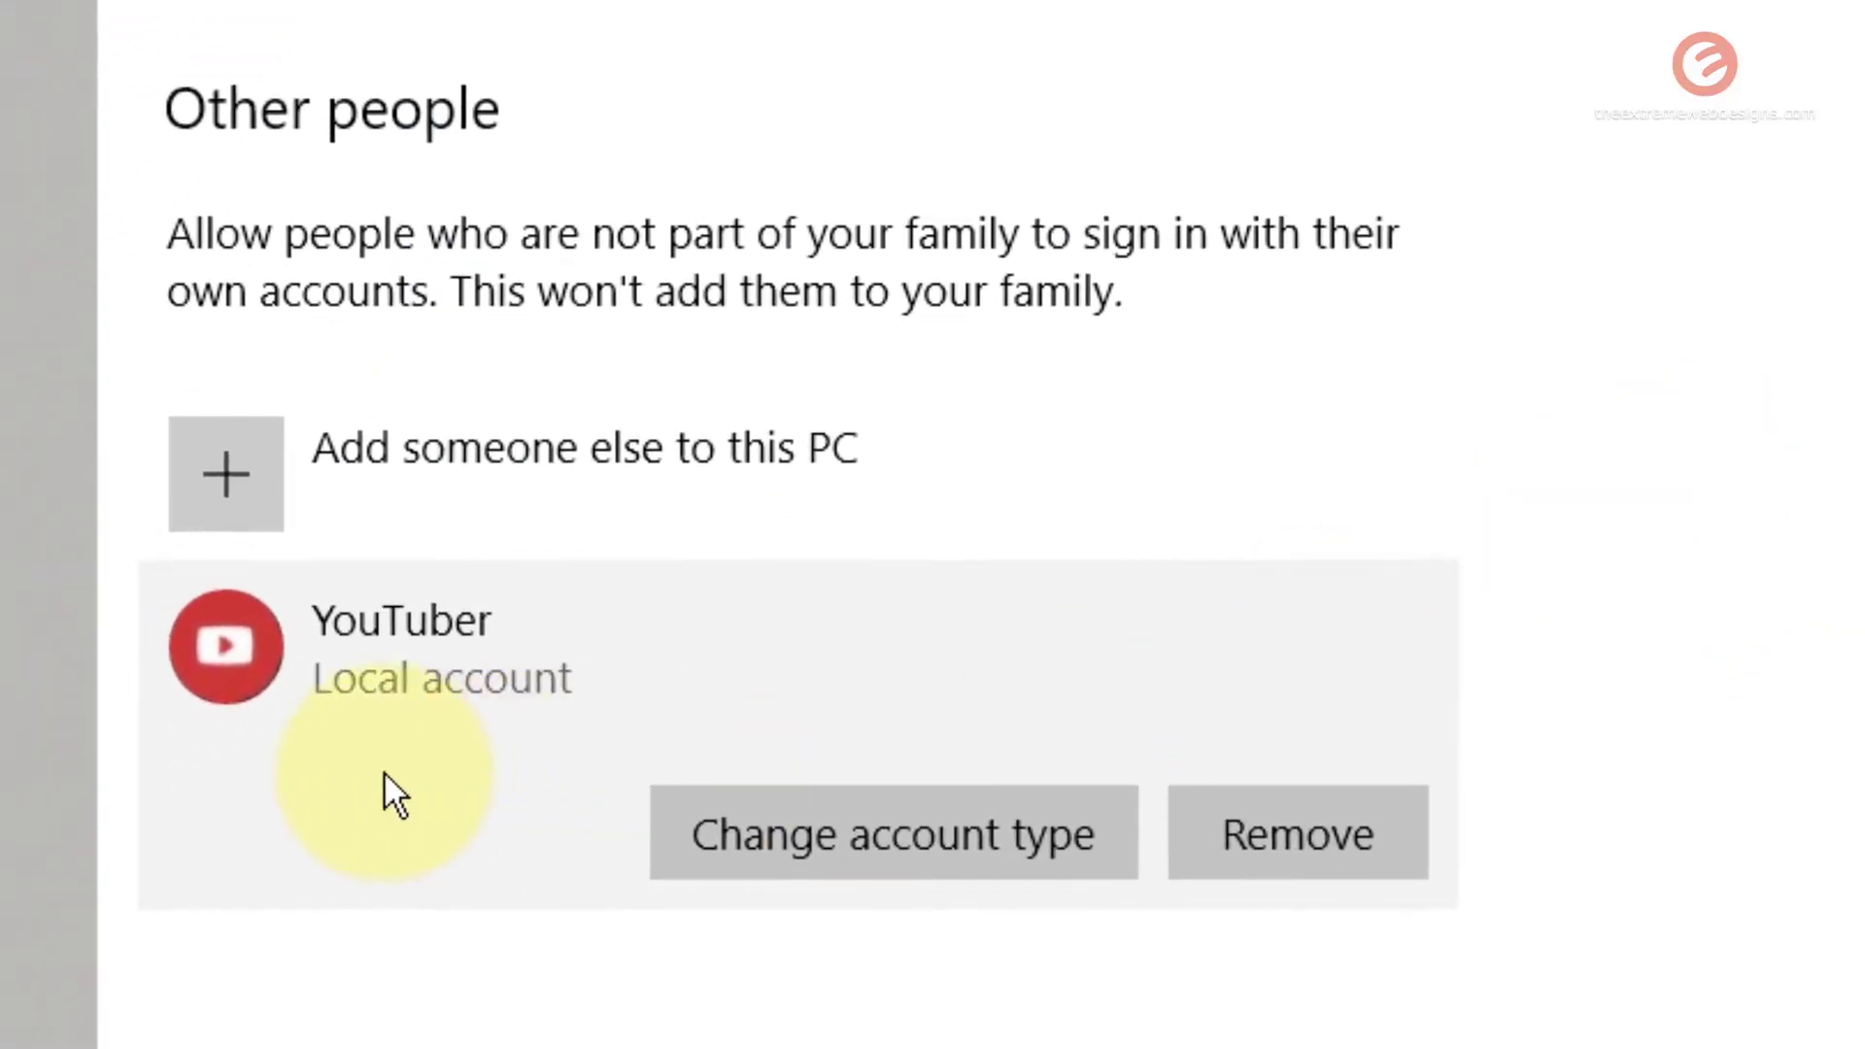
pyautogui.moveTo(549, 738)
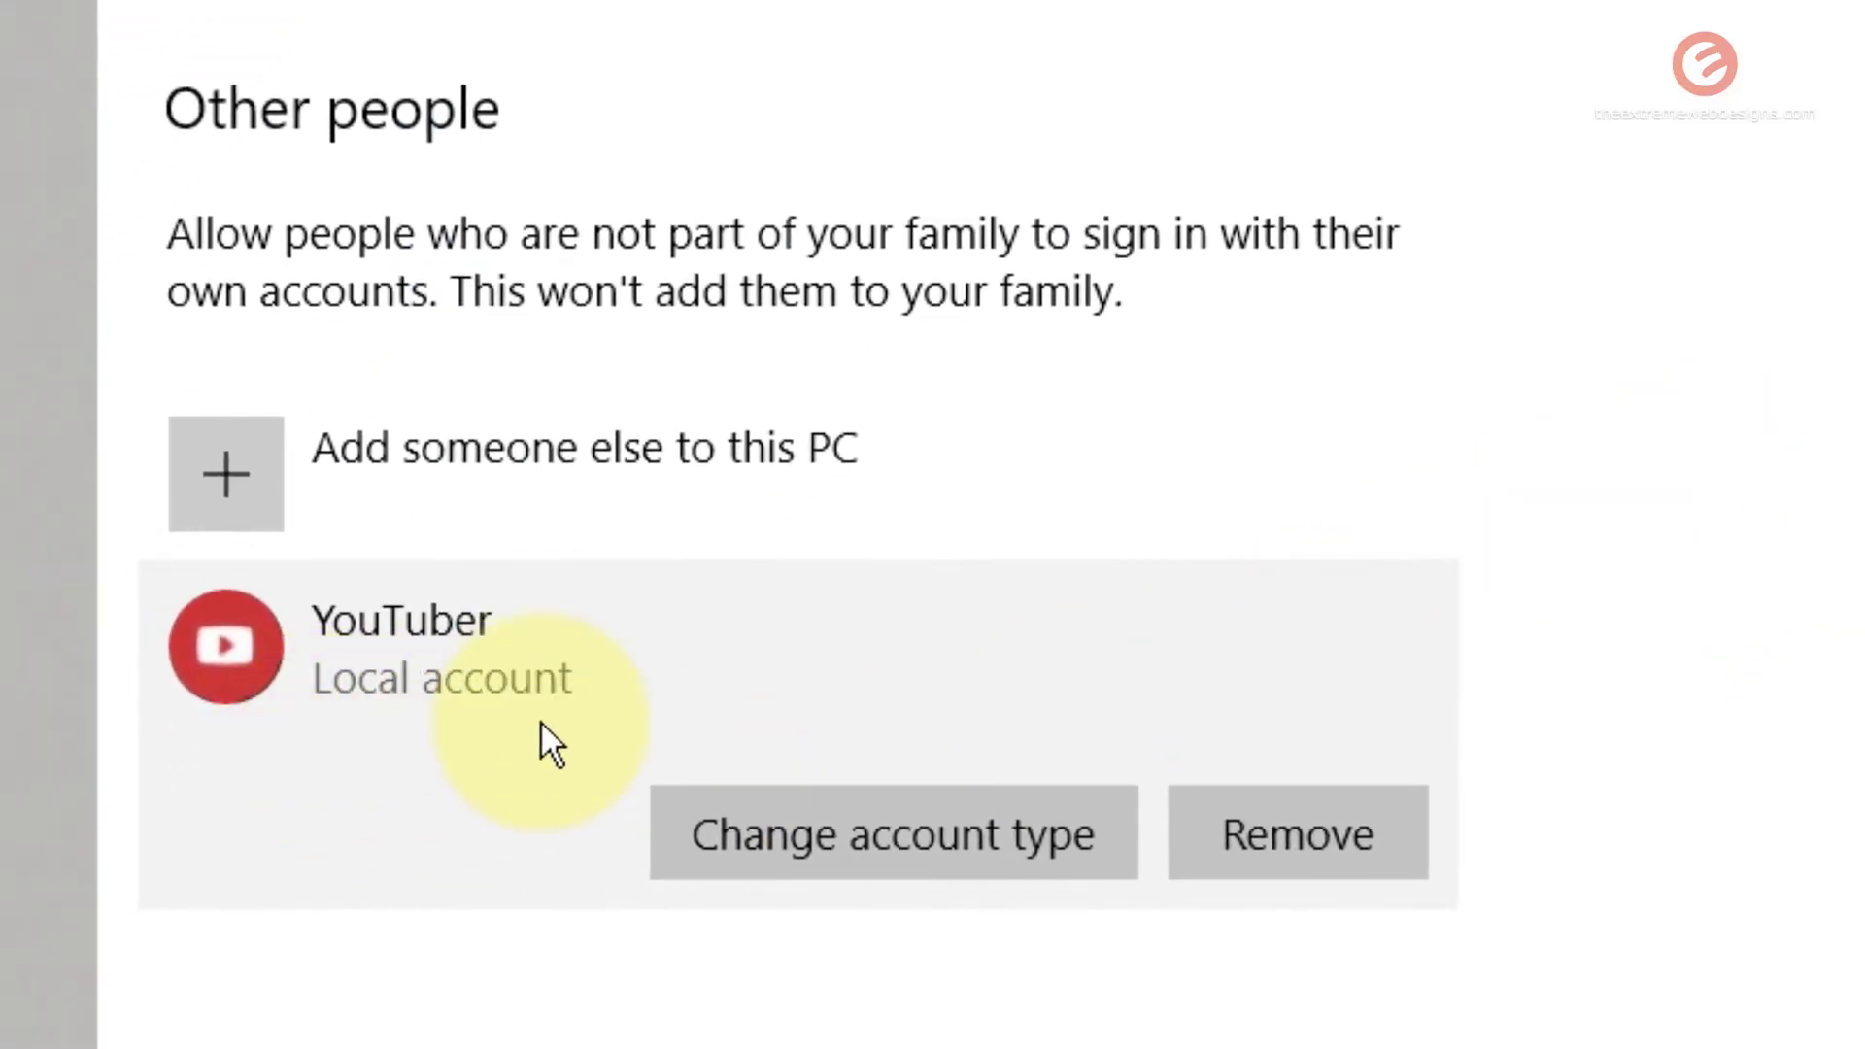
pyautogui.moveTo(398, 1030)
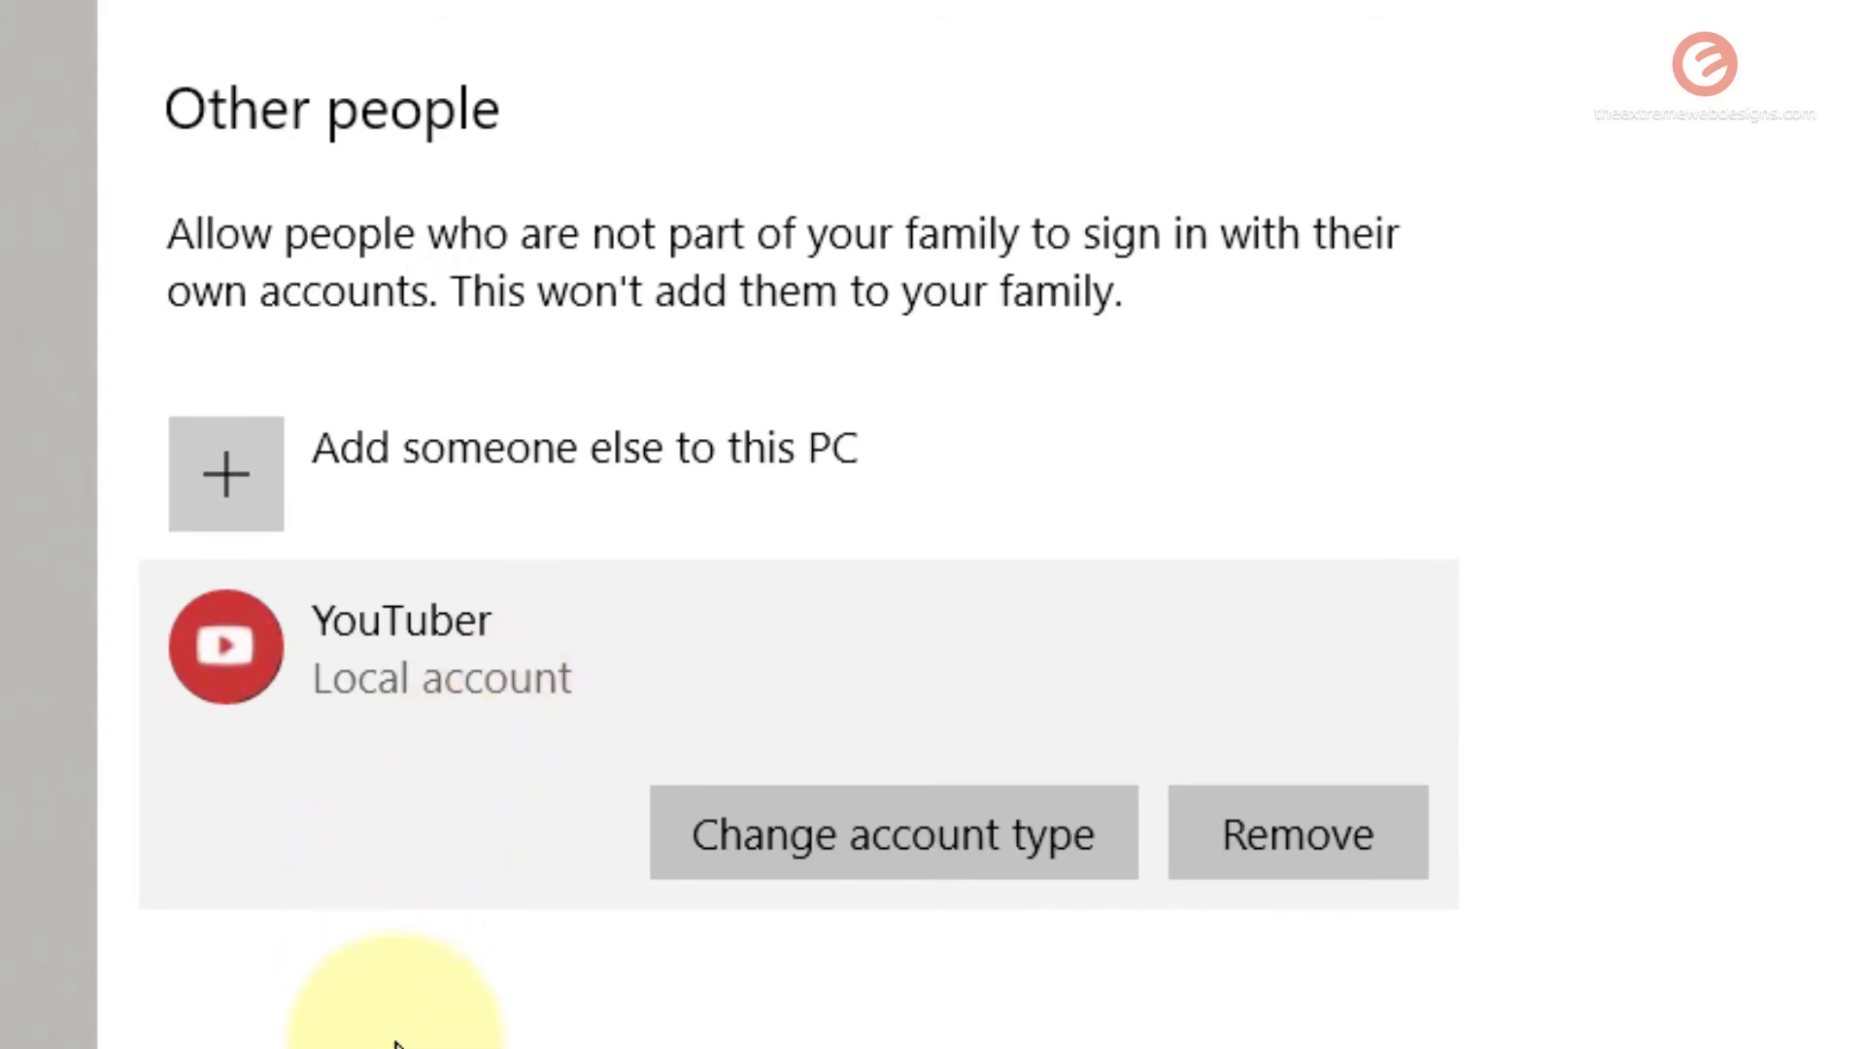
pyautogui.moveTo(449, 987)
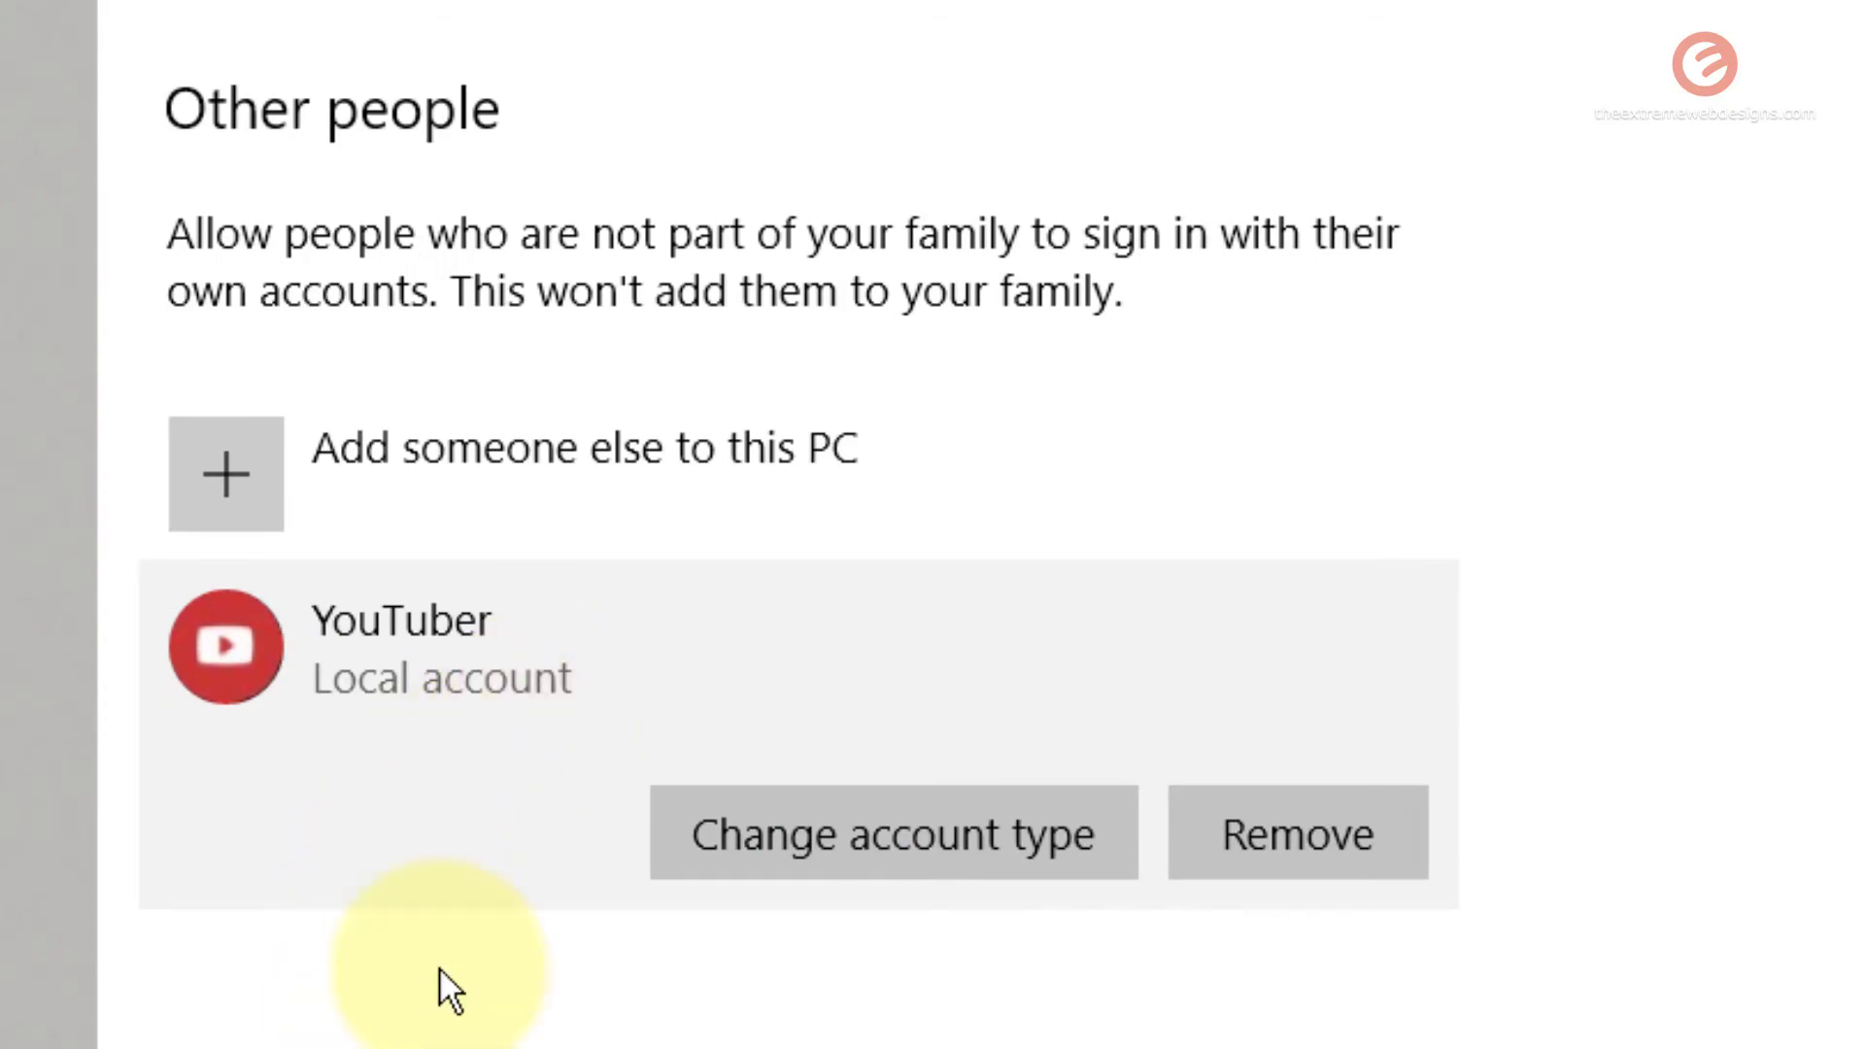
pyautogui.moveTo(435, 886)
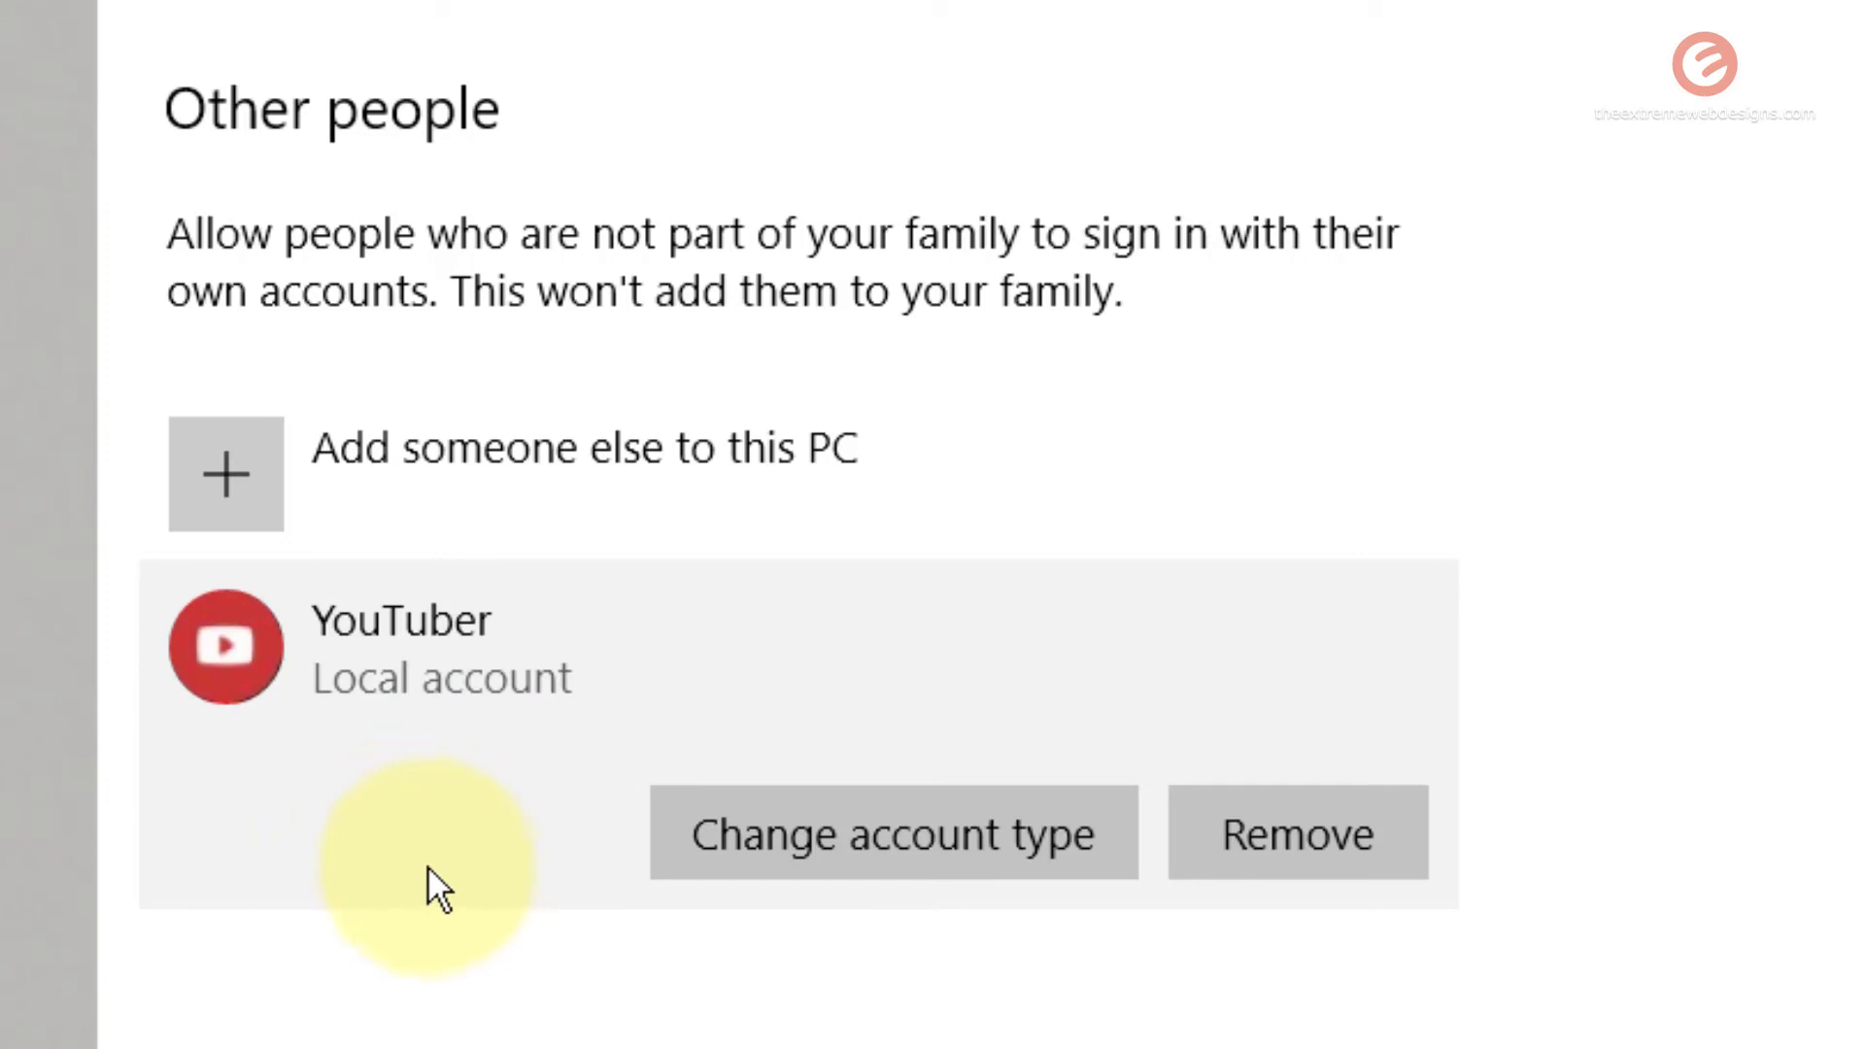
pyautogui.moveTo(441, 886)
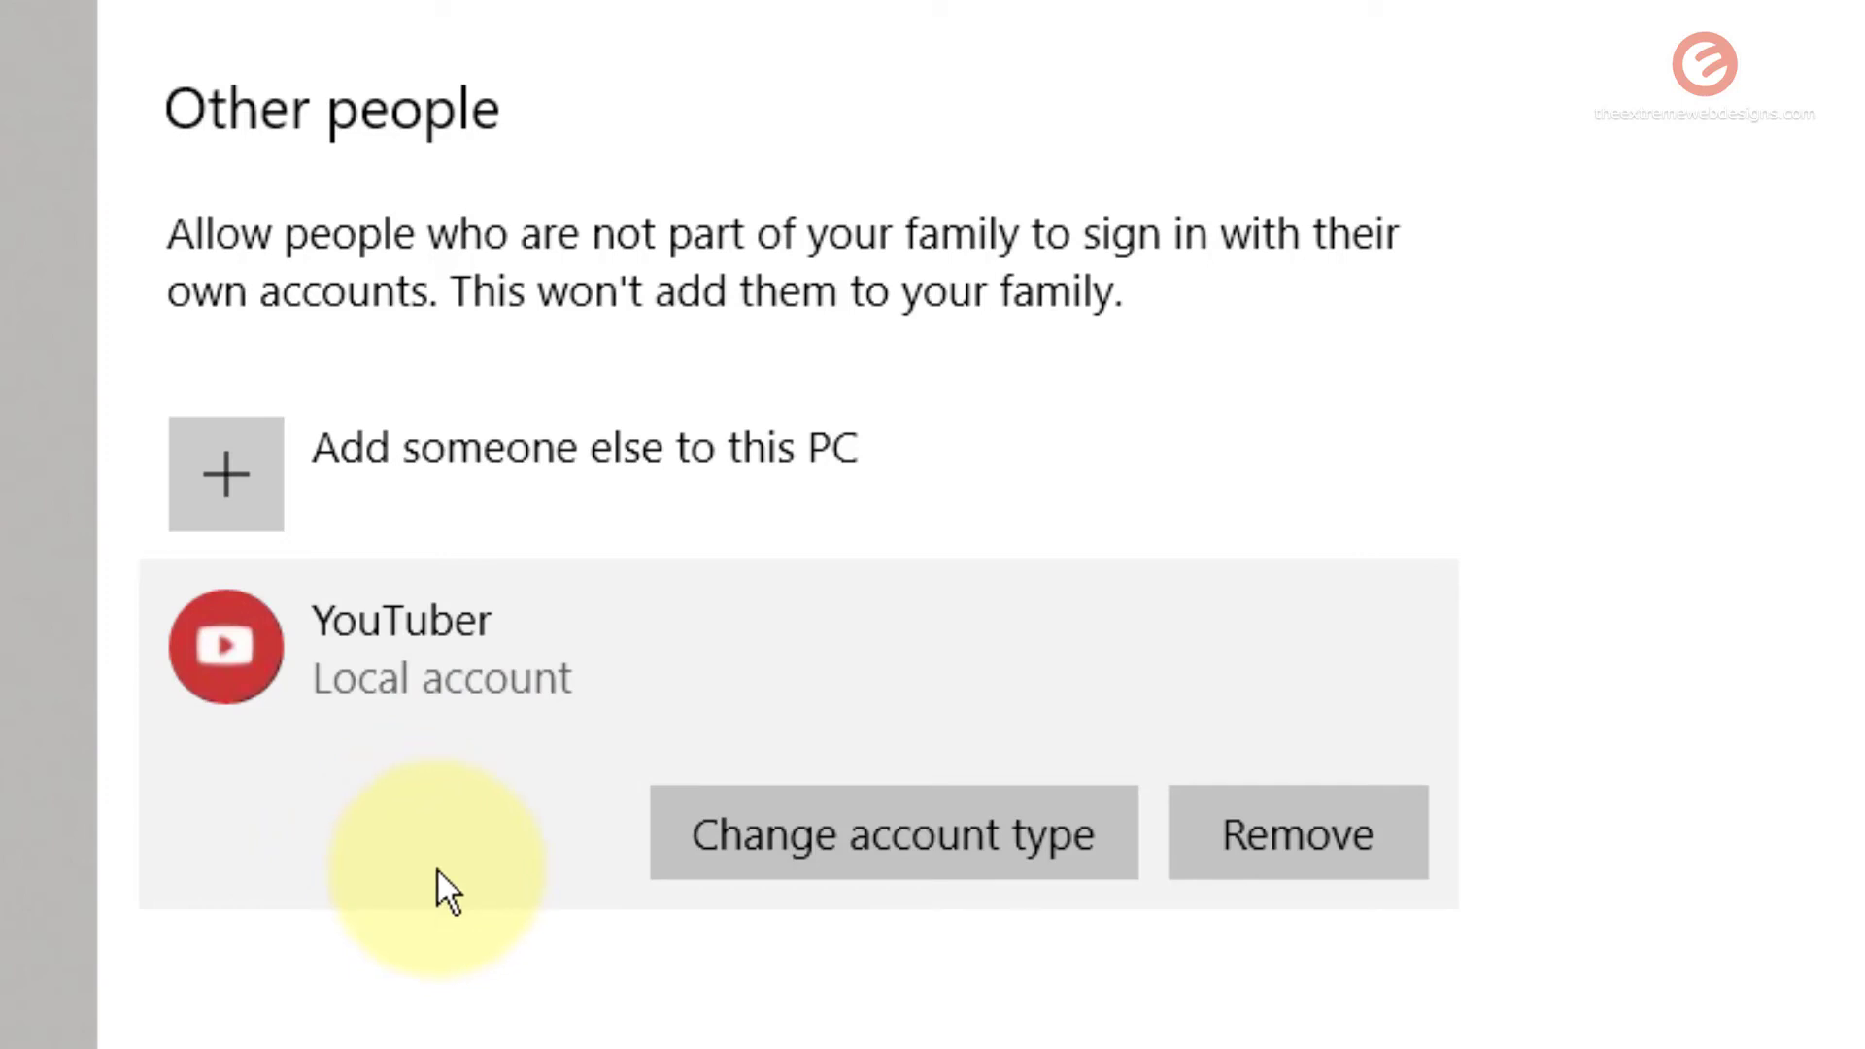
pyautogui.moveTo(383, 913)
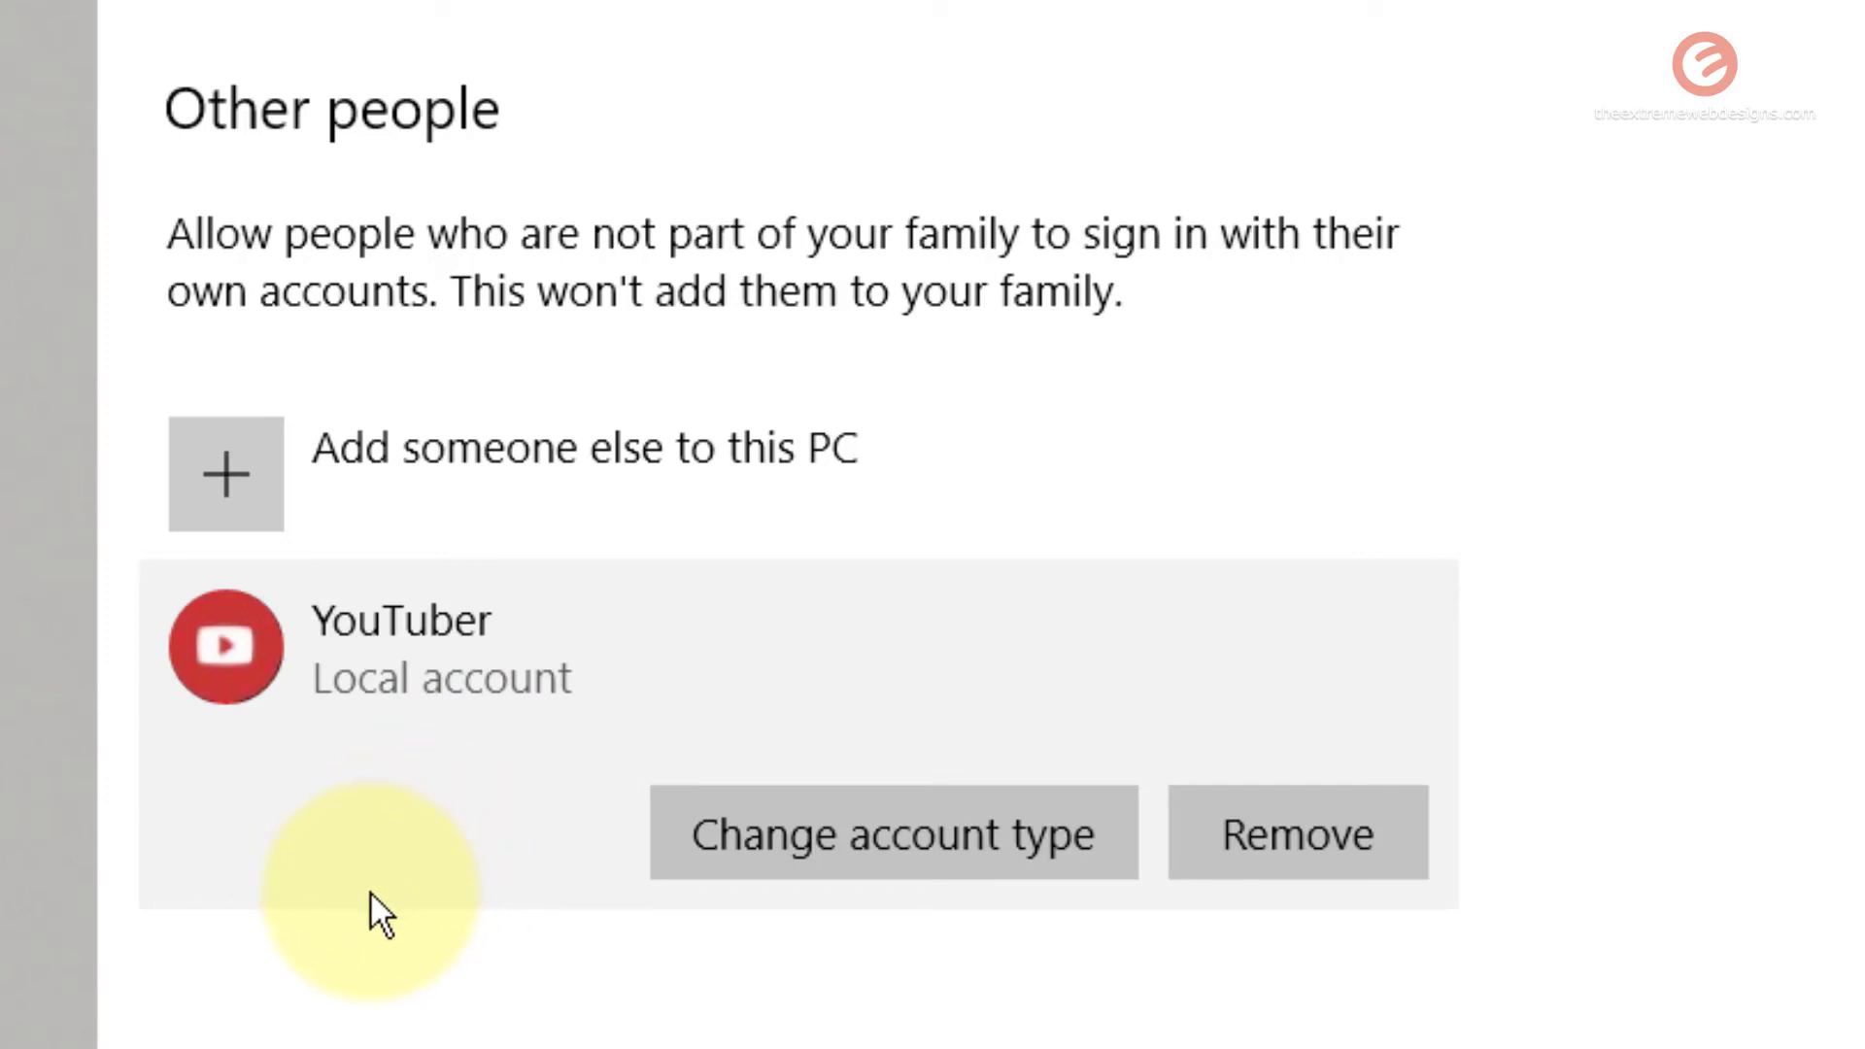